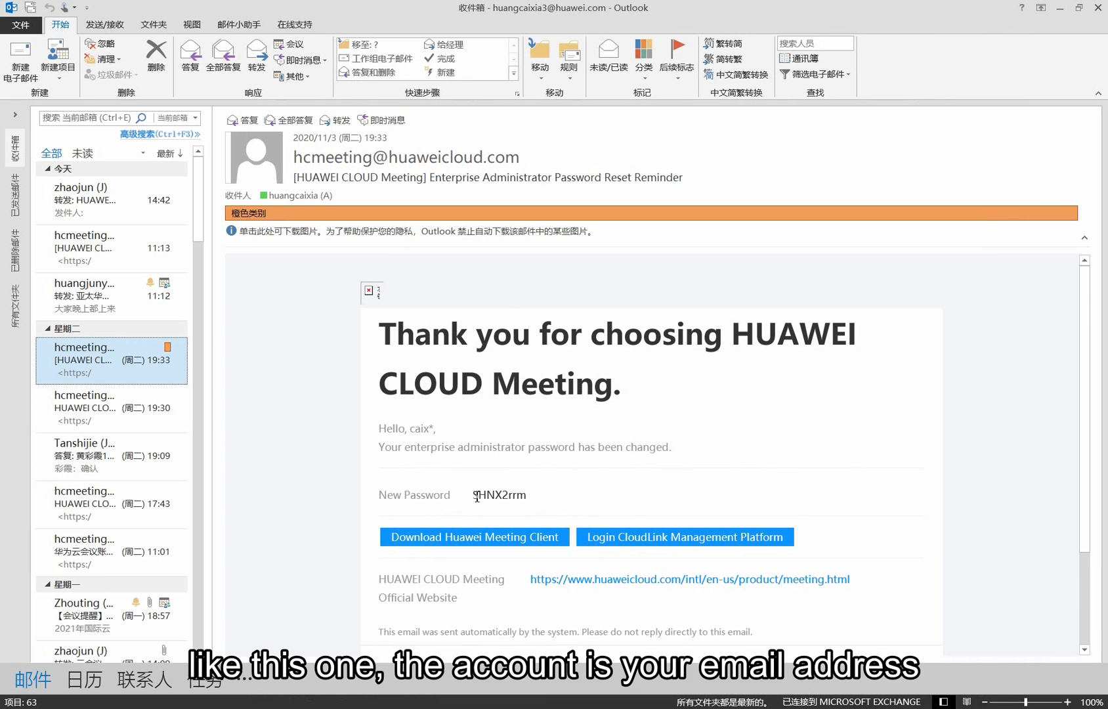
mouse_move(478, 495)
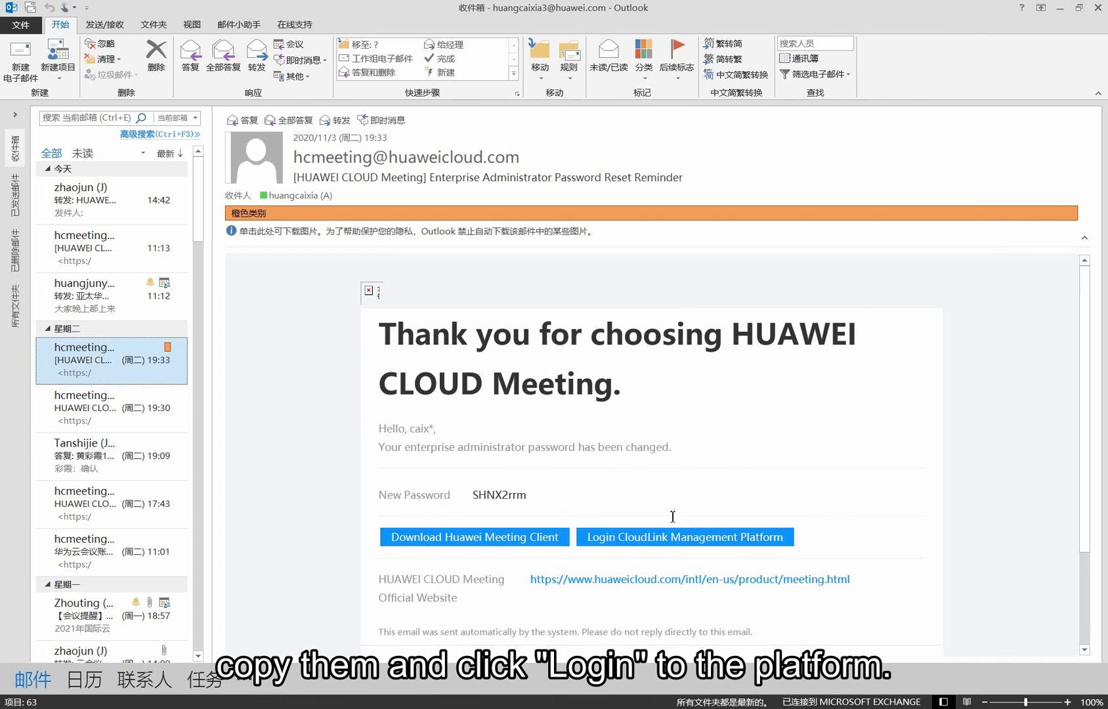
Step: Follow the 'Login CloudLink Management Platform' link in the password reset email
left_click(683, 537)
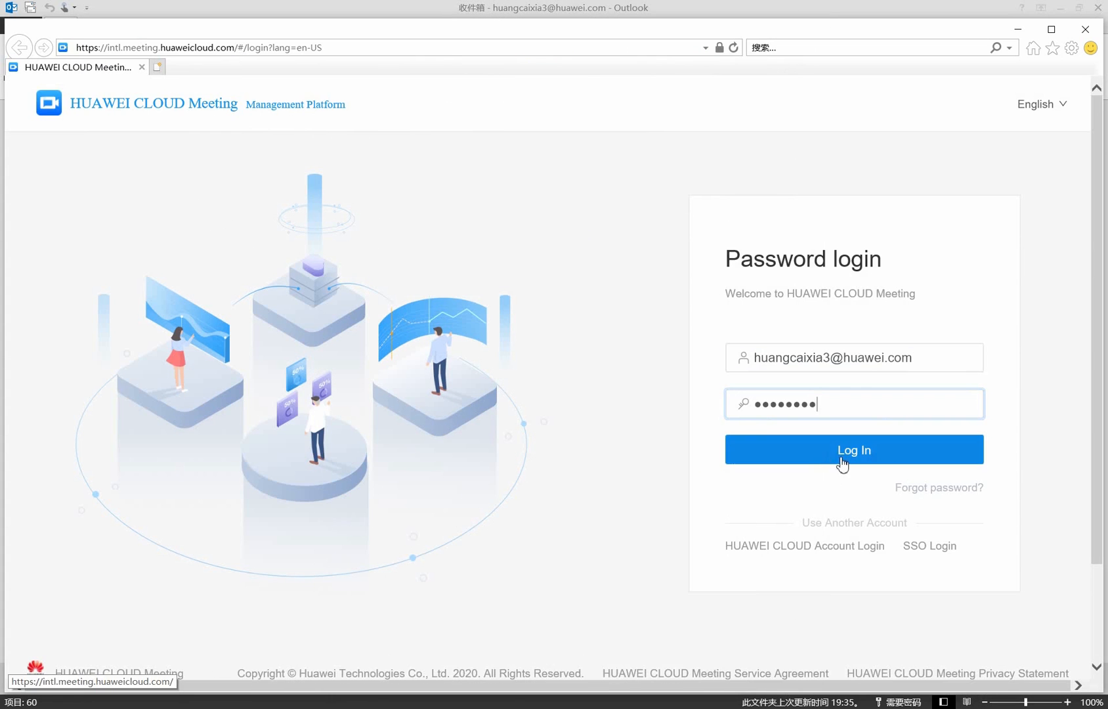
Step: Log in with the emailed password, set a new administrator password and accept re-login
left_click(854, 449)
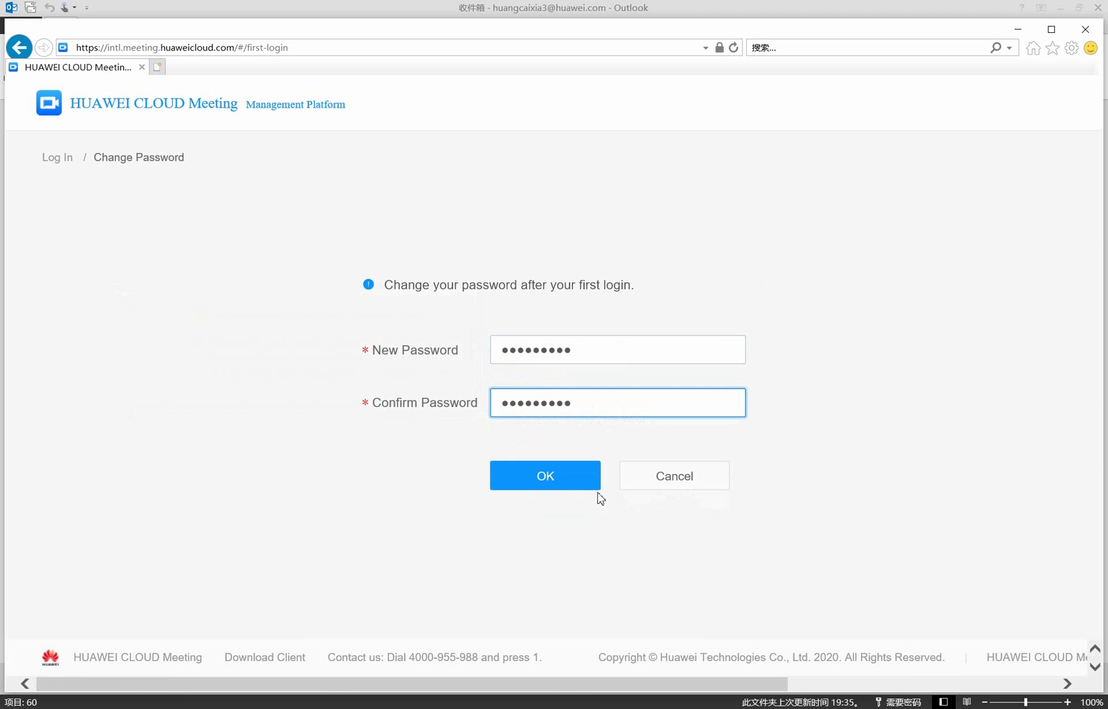
left_click(543, 476)
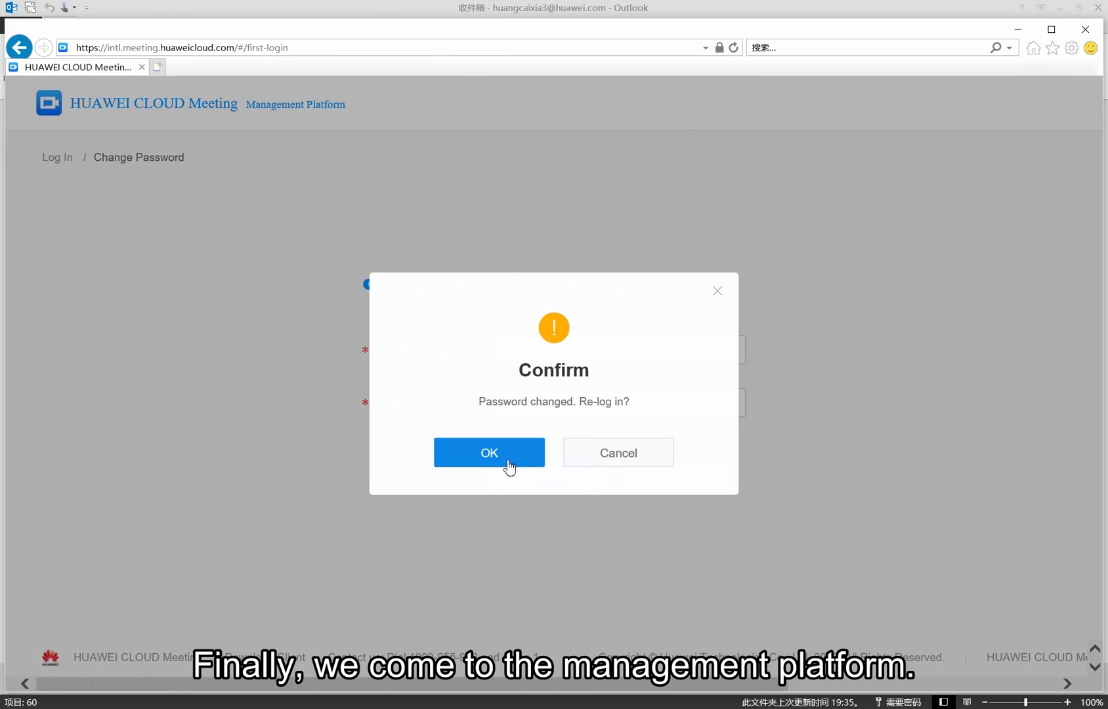
left_click(488, 453)
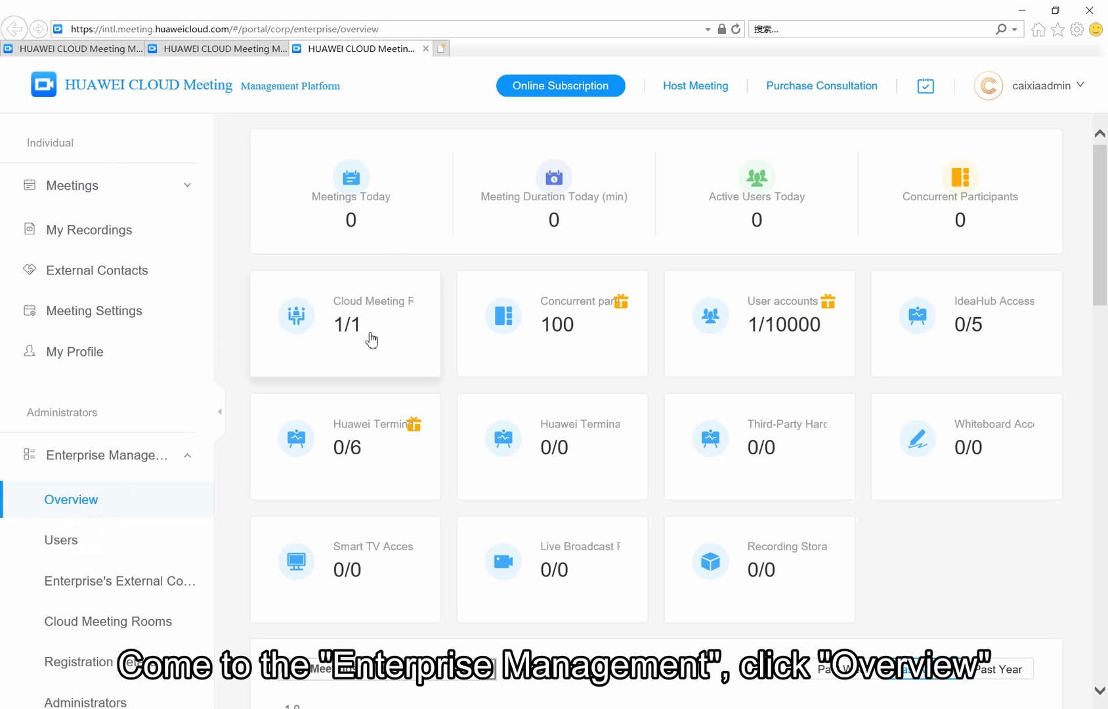
mouse_move(914, 332)
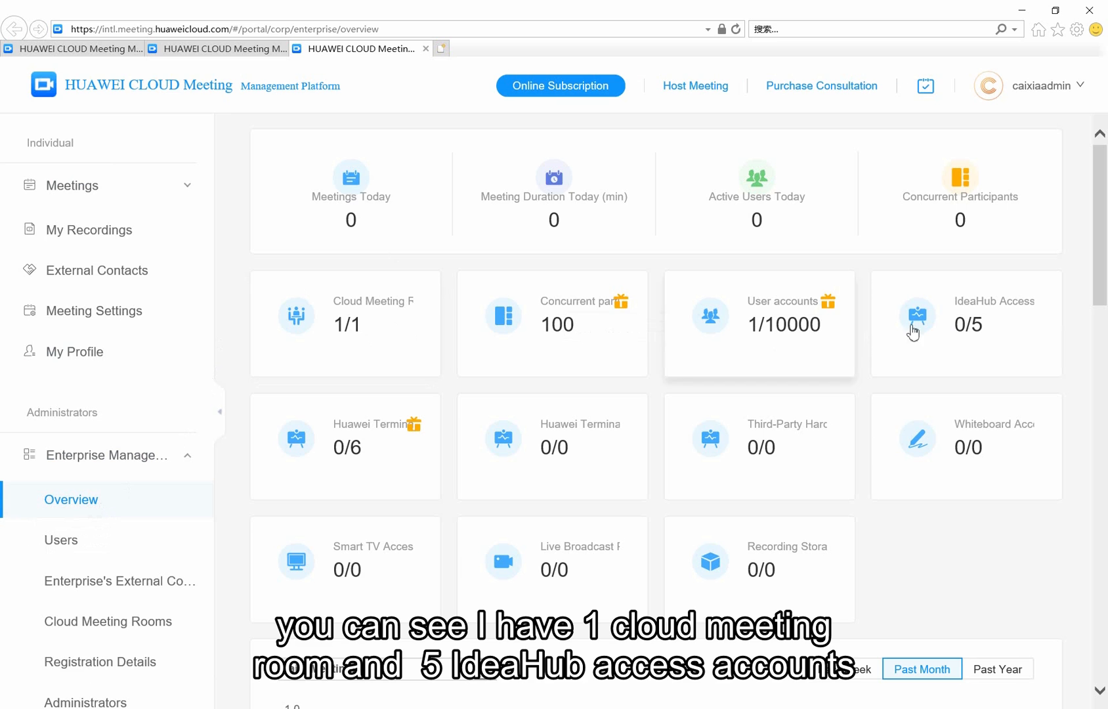
mouse_move(967, 328)
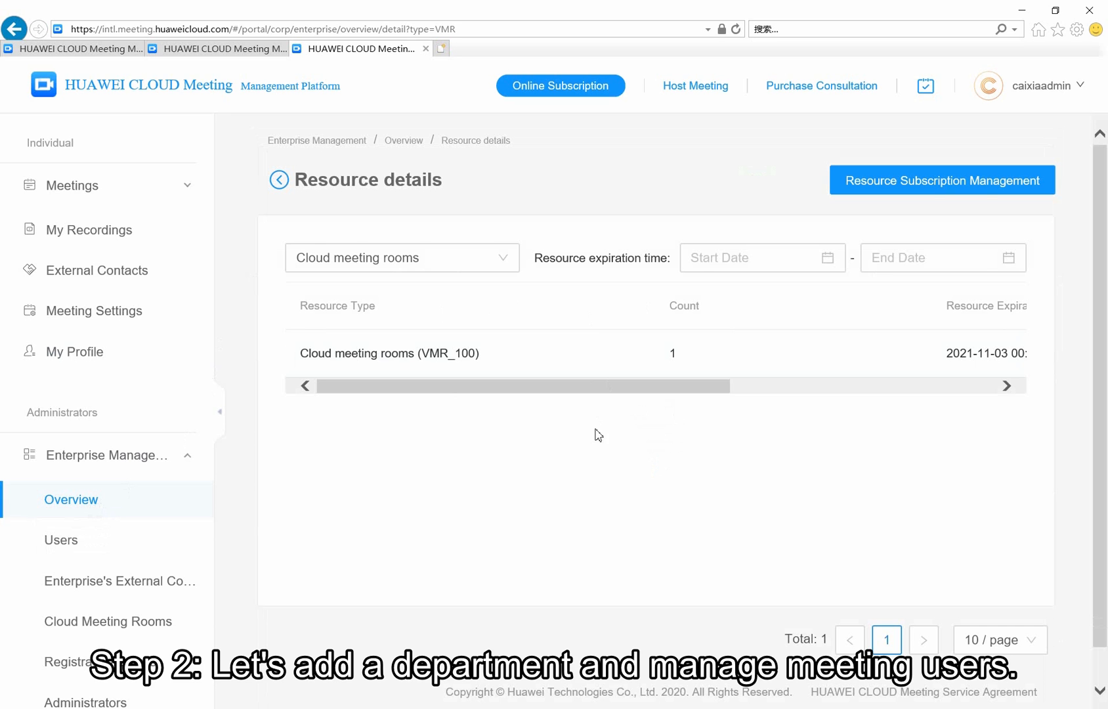
mouse_move(251, 425)
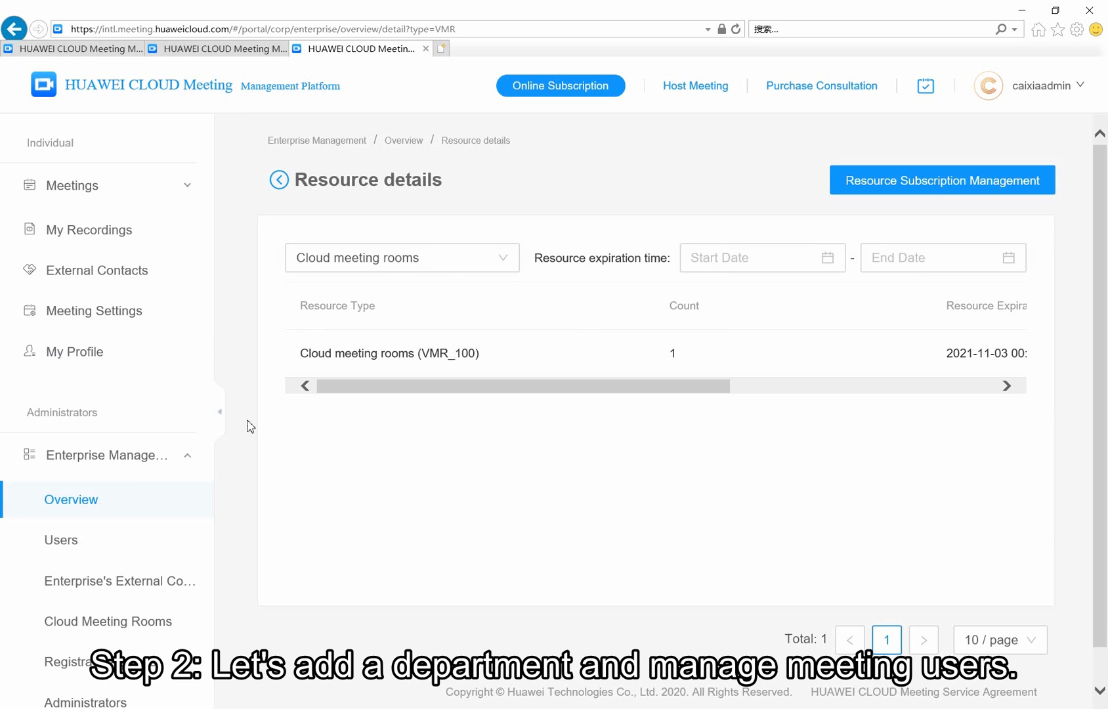
Step: Create a 'sales department' under caixiaadmin on the Users page and save it
left_click(60, 540)
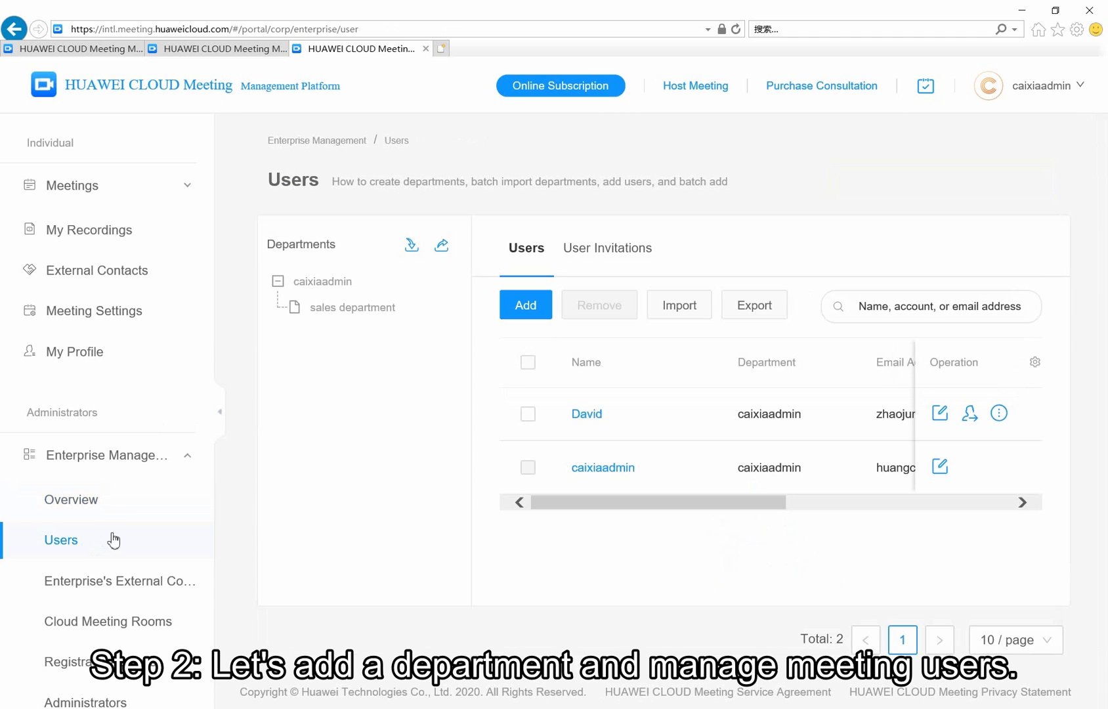
mouse_move(347, 385)
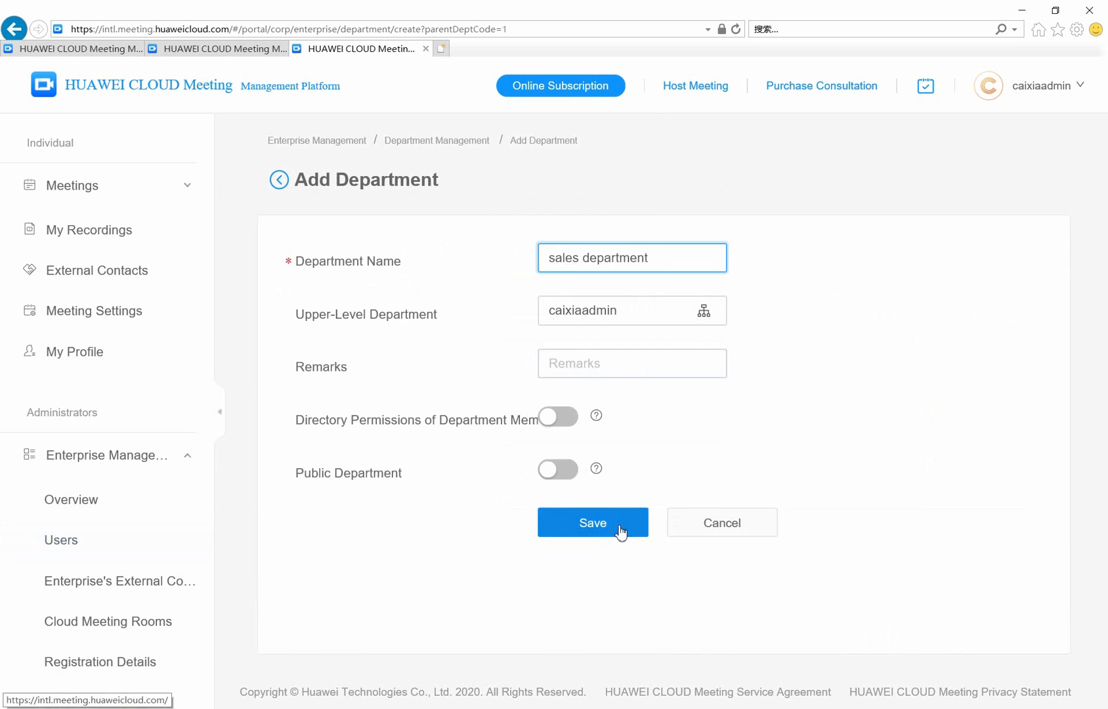
left_click(592, 523)
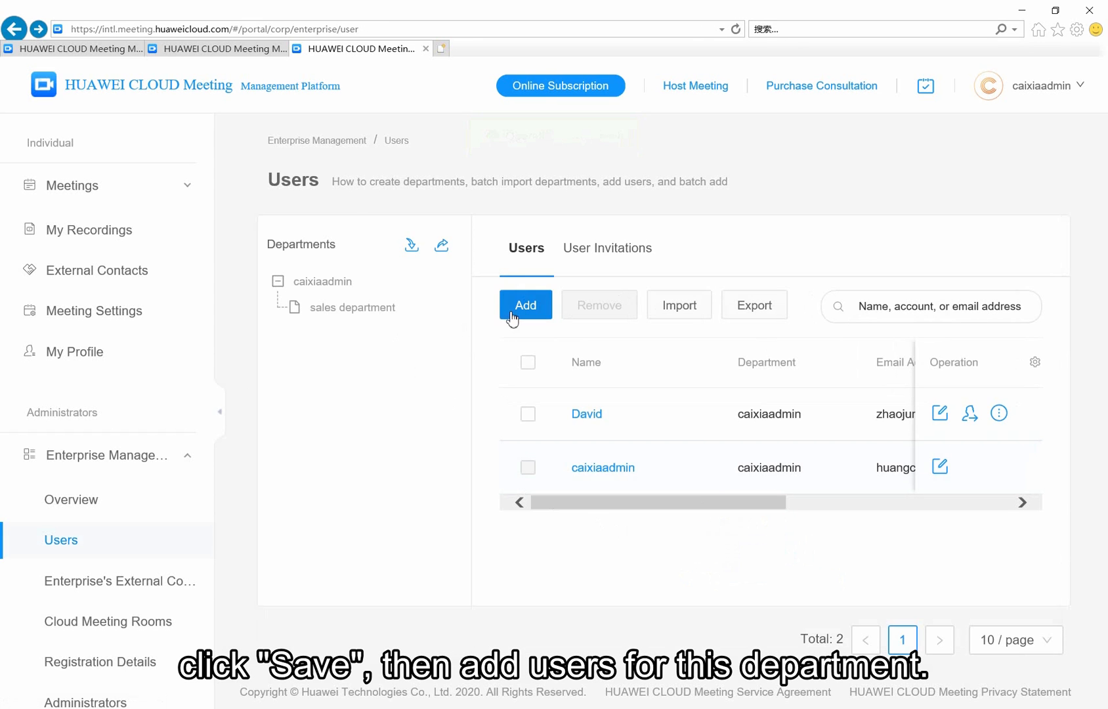
left_click(526, 305)
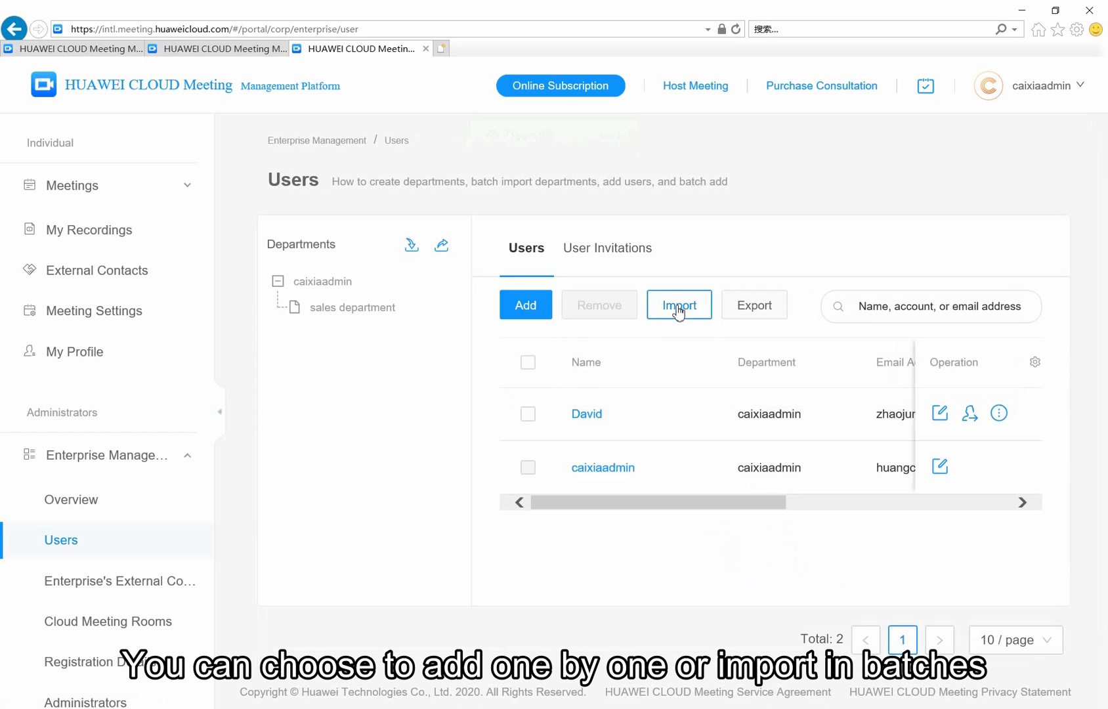
left_click(678, 305)
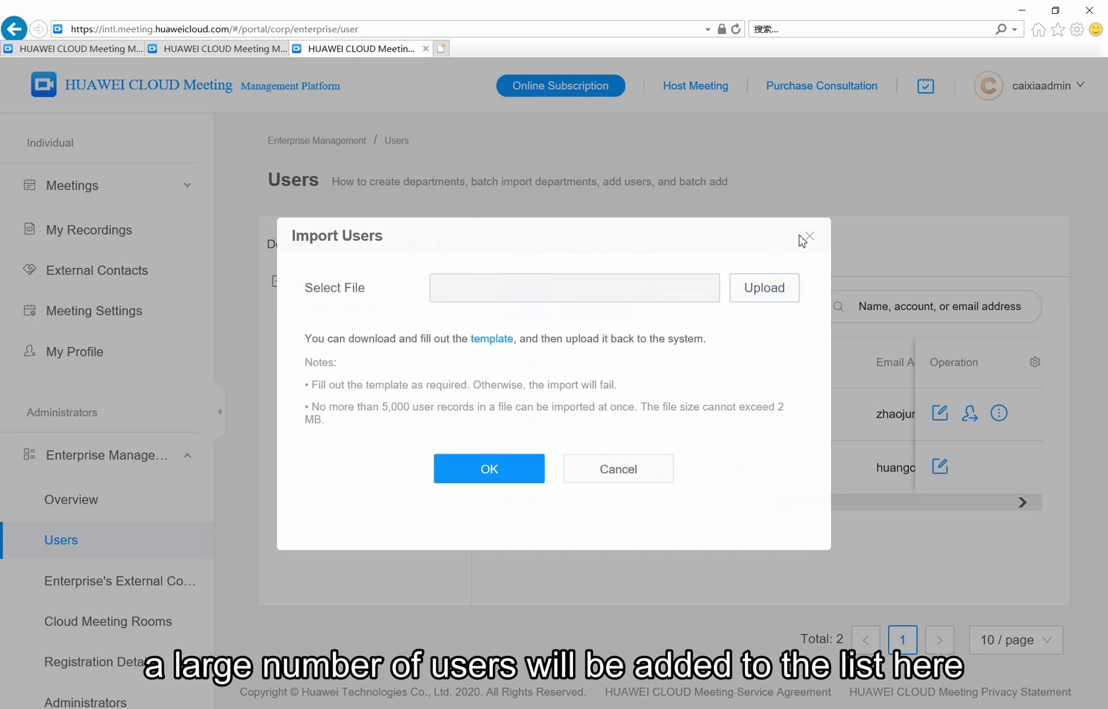
left_click(808, 236)
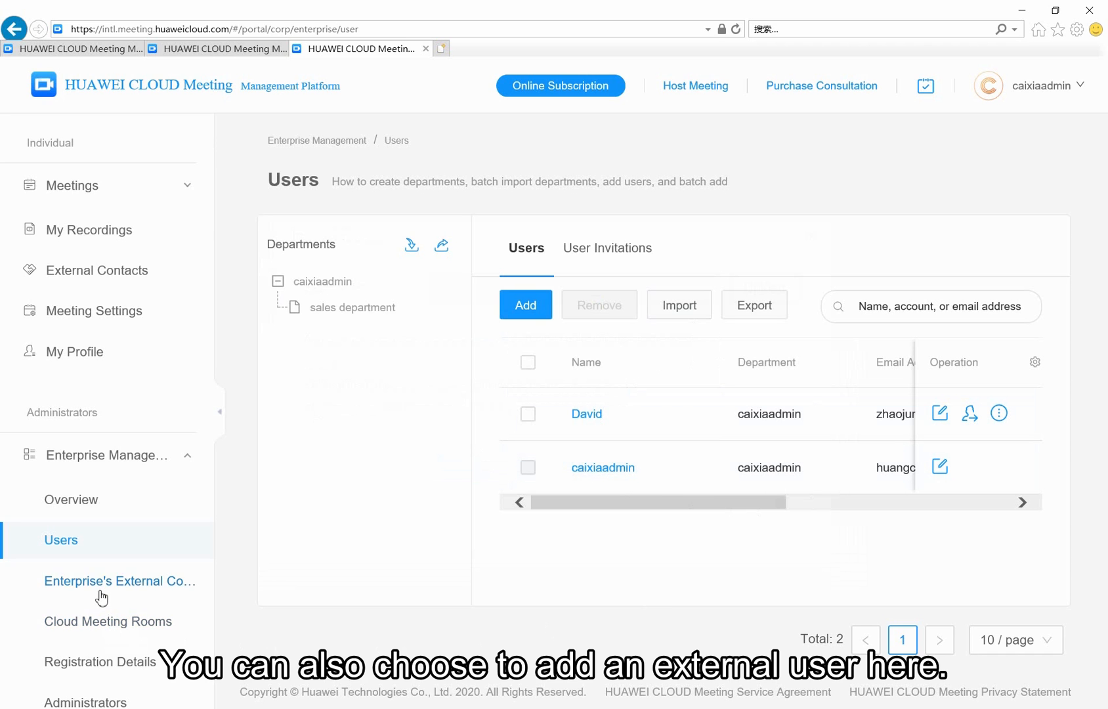
Step: Go to Enterprise's External Contacts and bring up a blank Add External Contact form
left_click(121, 581)
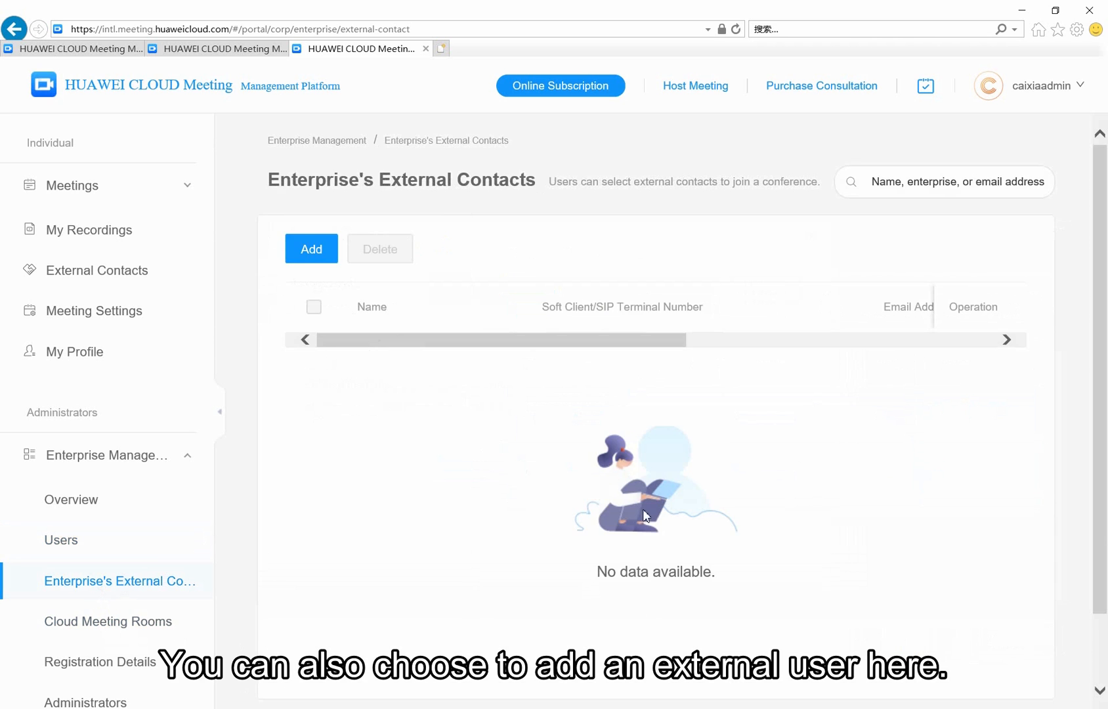
left_click(310, 248)
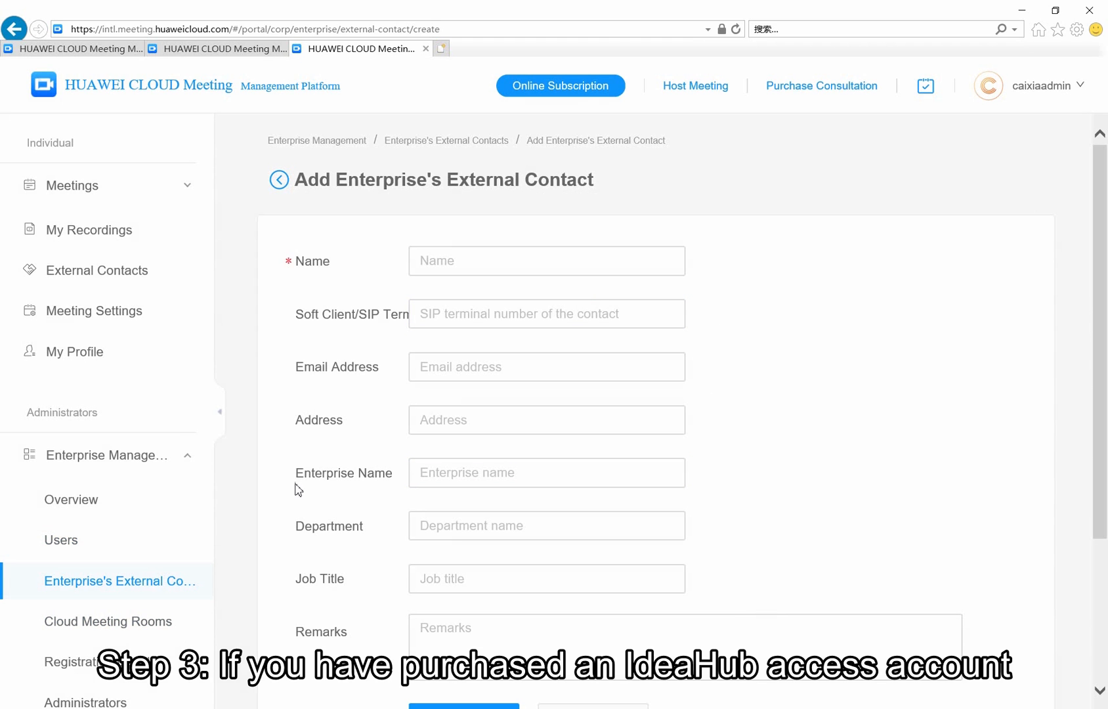
scroll("down", 3)
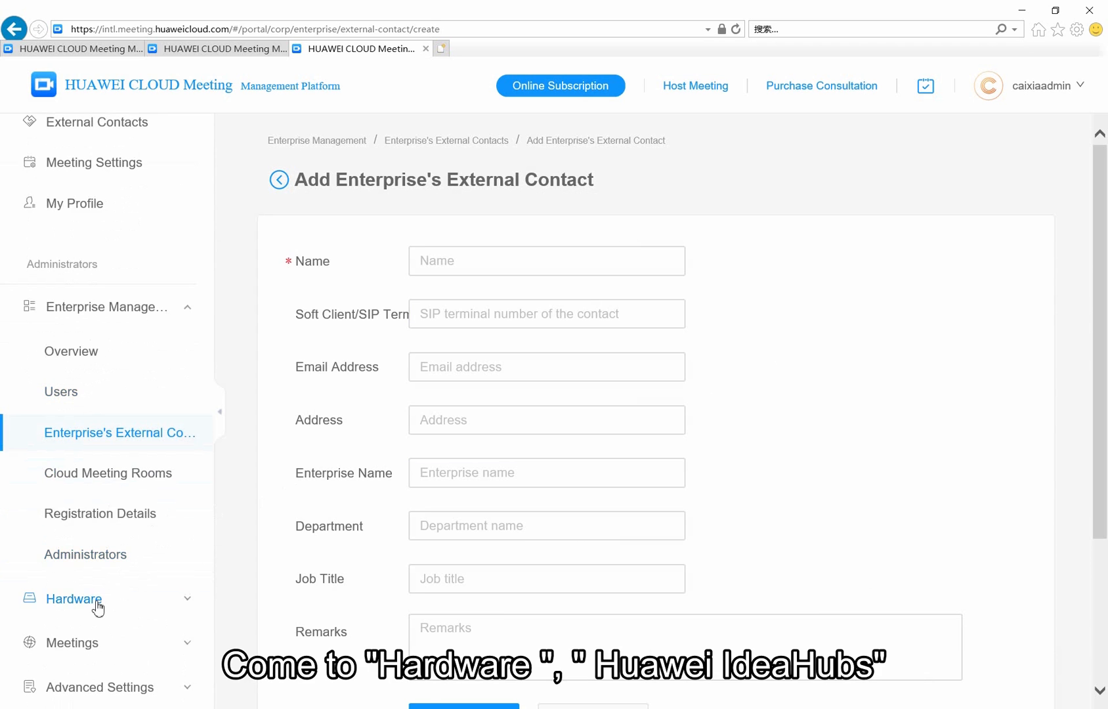
Step: Navigate Hardware > Huawei IdeaHubs to the IdeaHubs device list
left_click(73, 599)
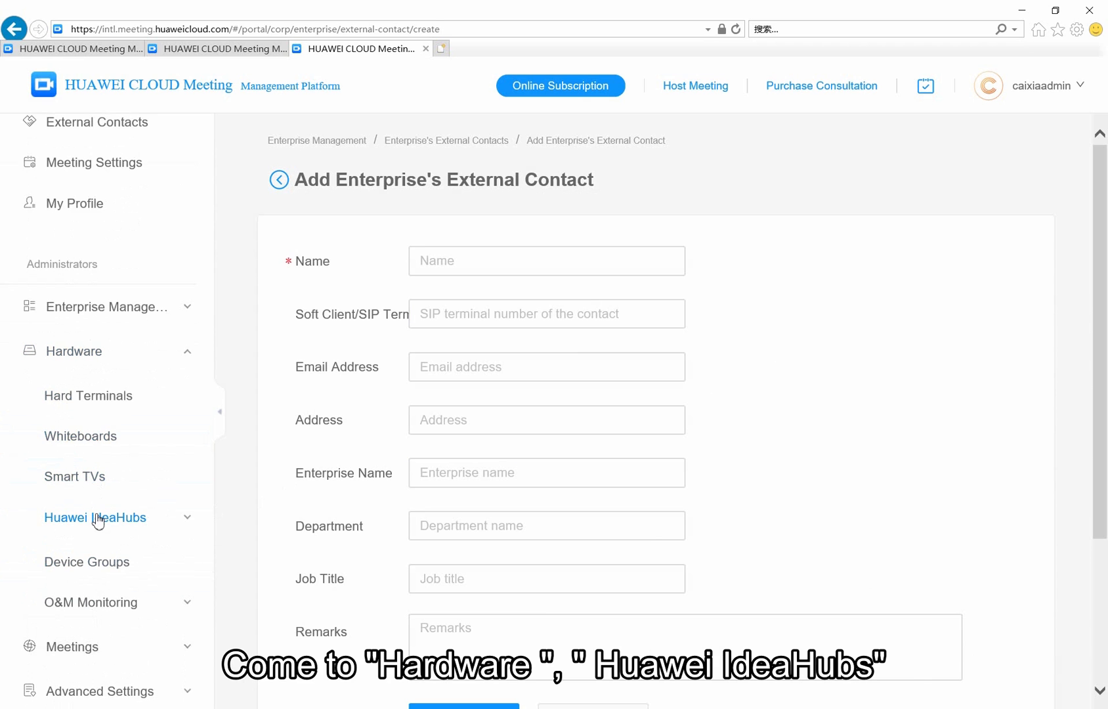
left_click(95, 517)
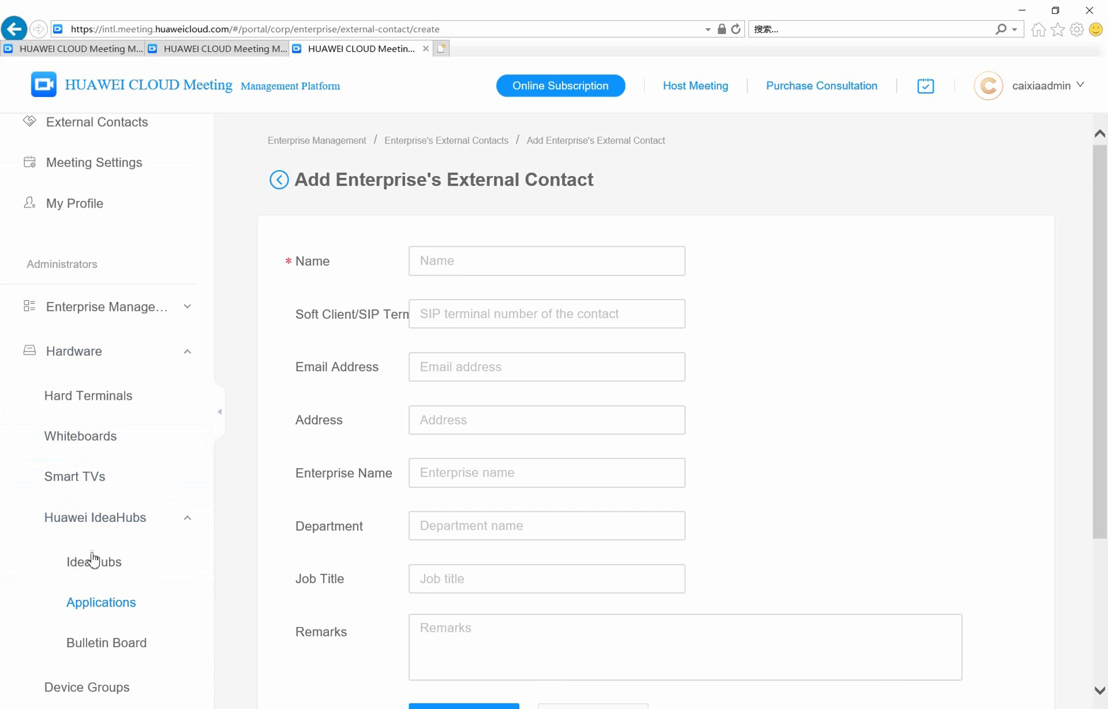
left_click(93, 561)
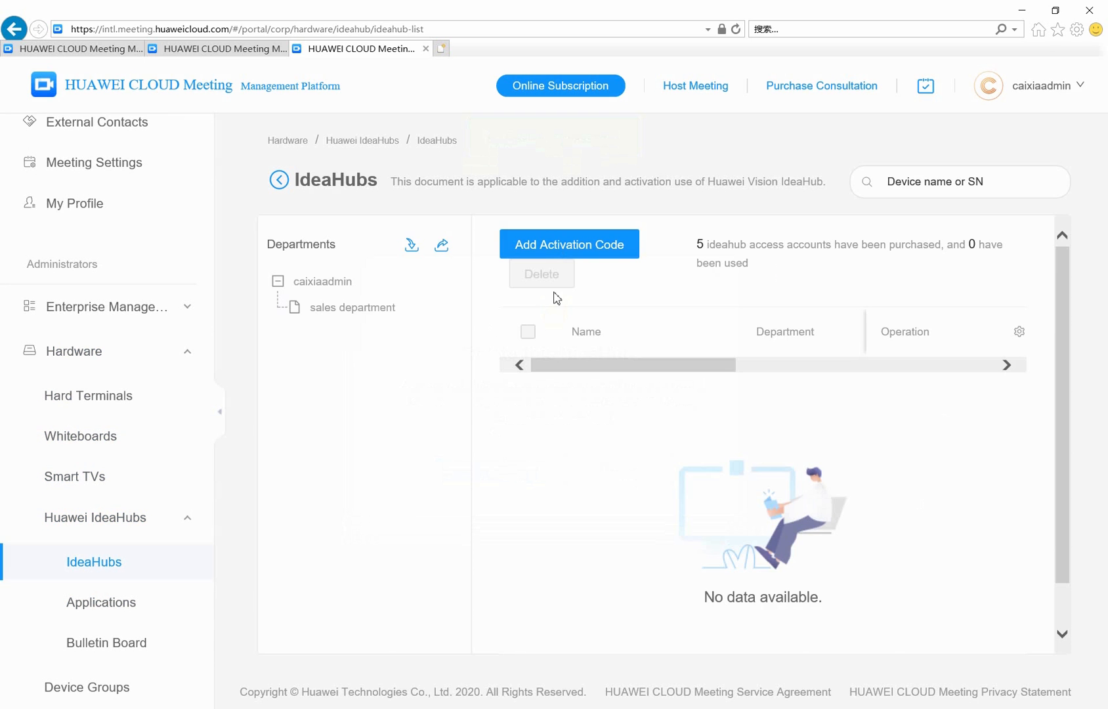
left_click(569, 244)
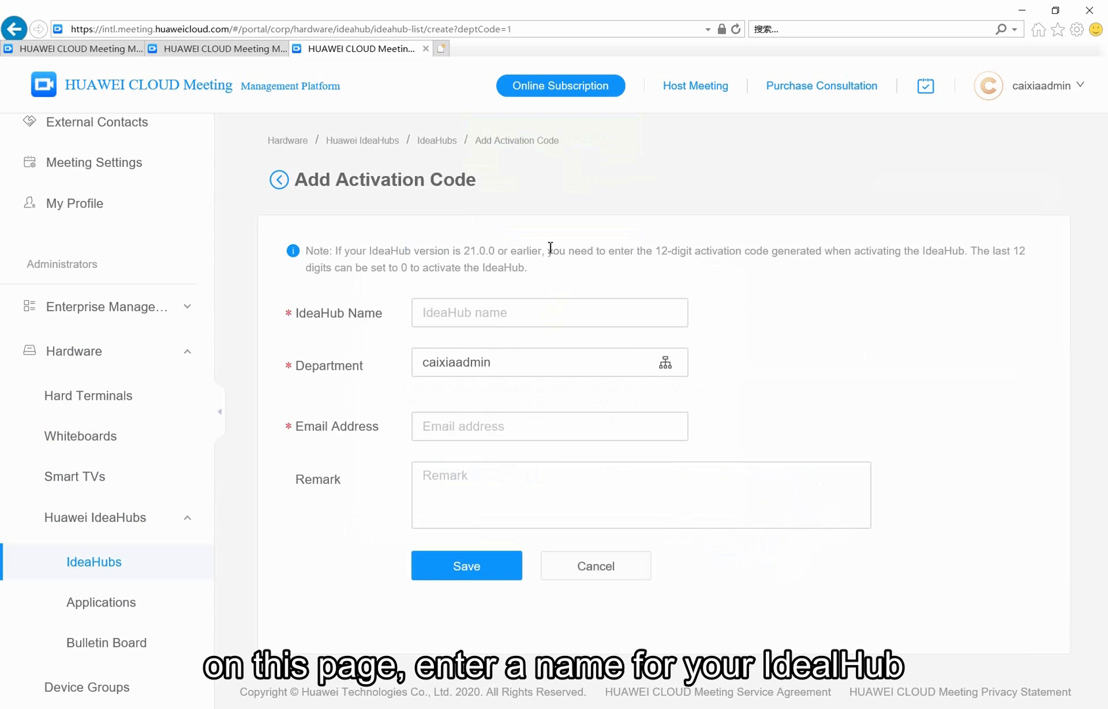
left_click(549, 312)
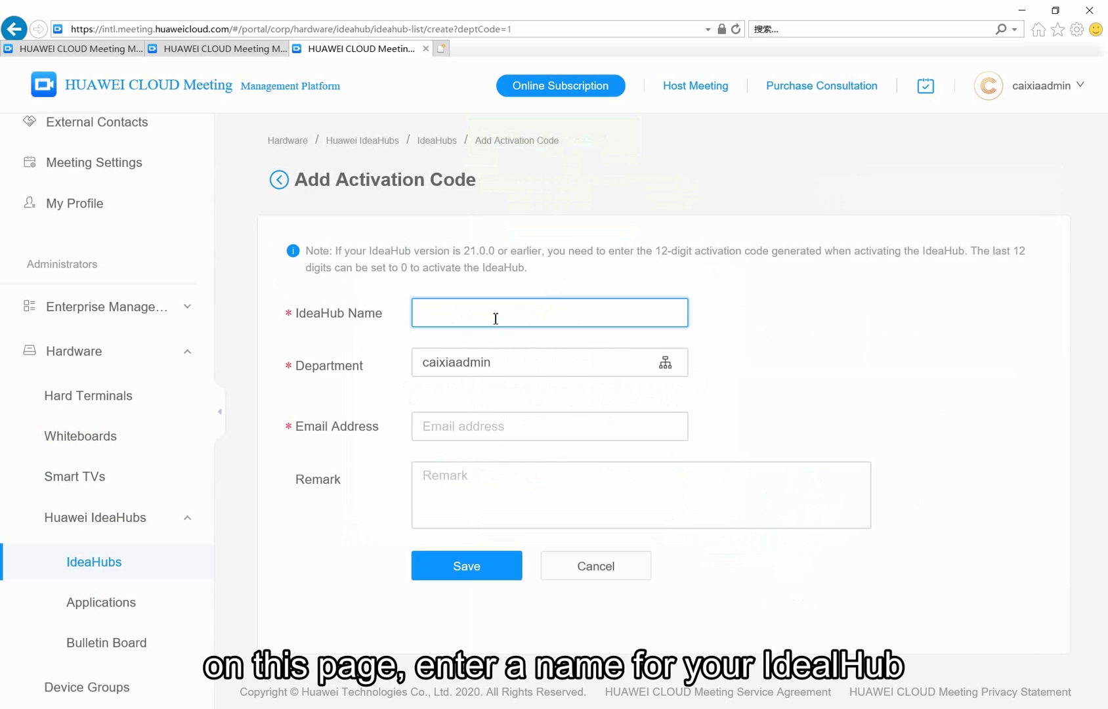
left_click(549, 311)
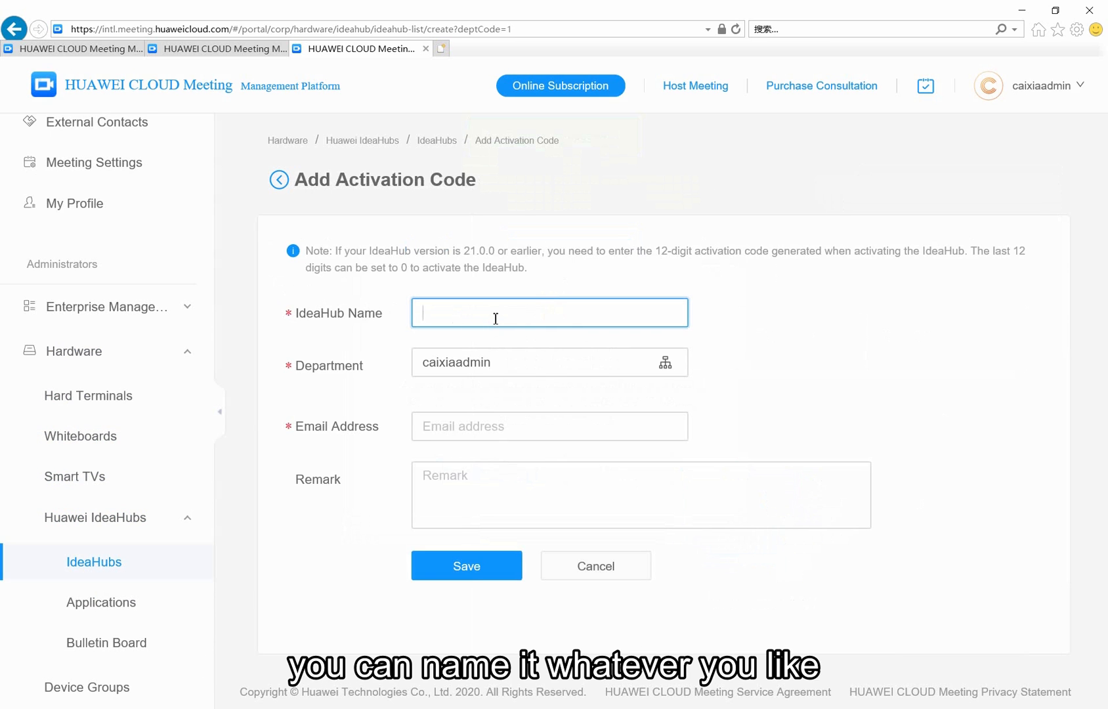
type("123")
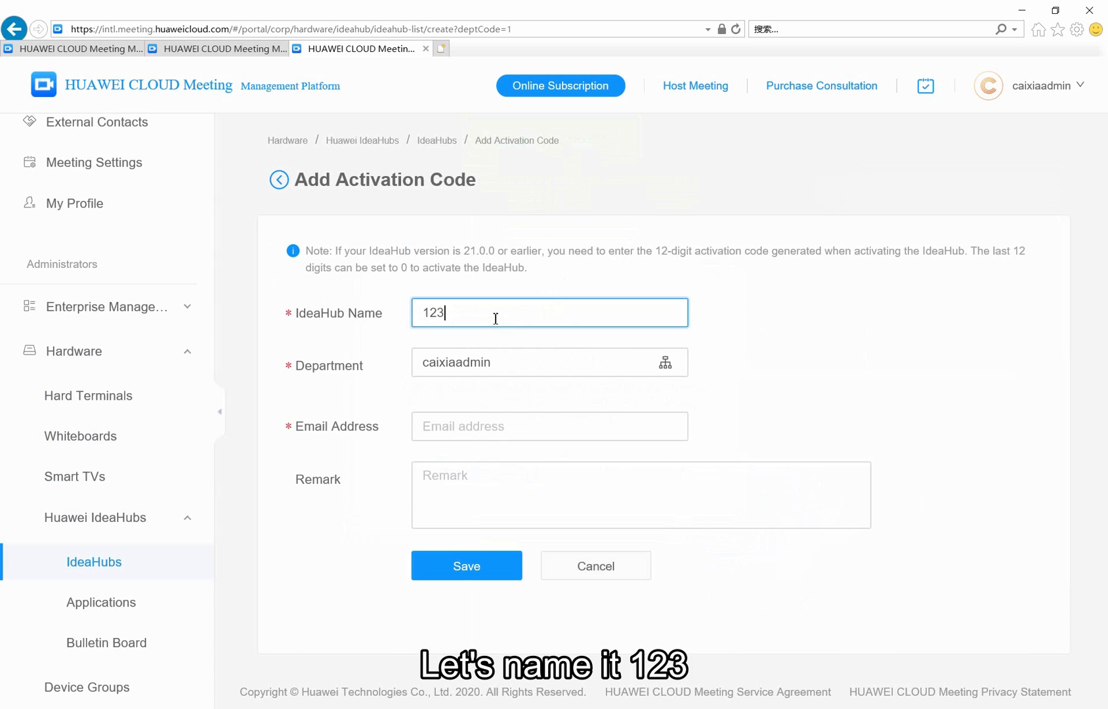
left_click(549, 425)
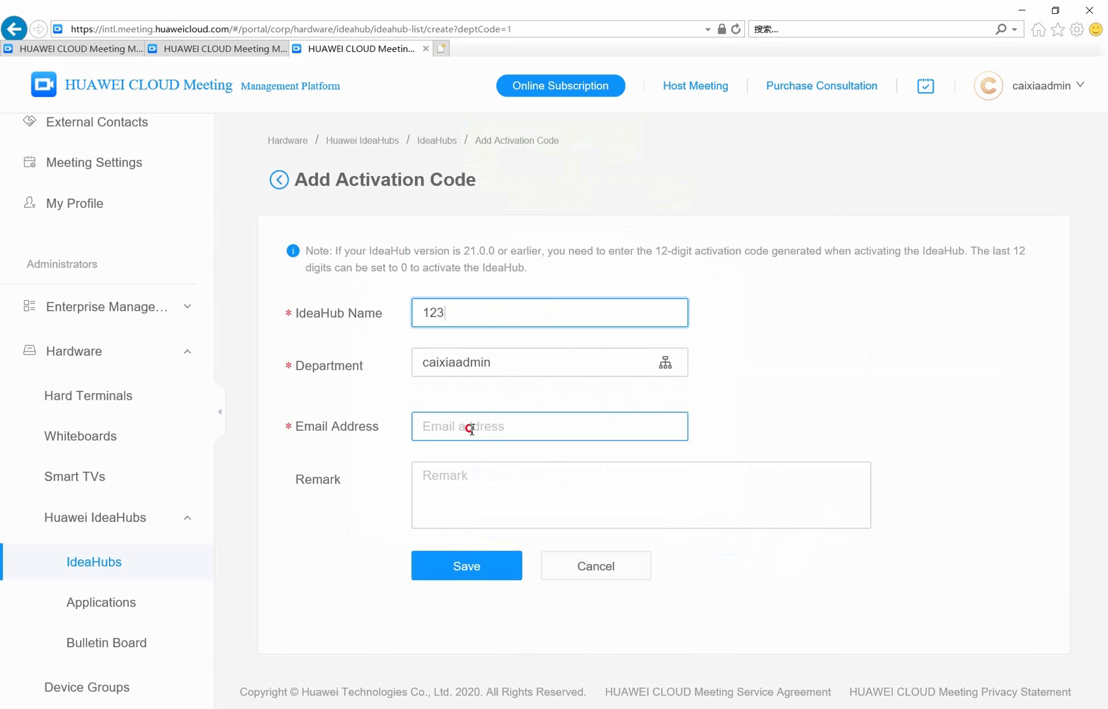
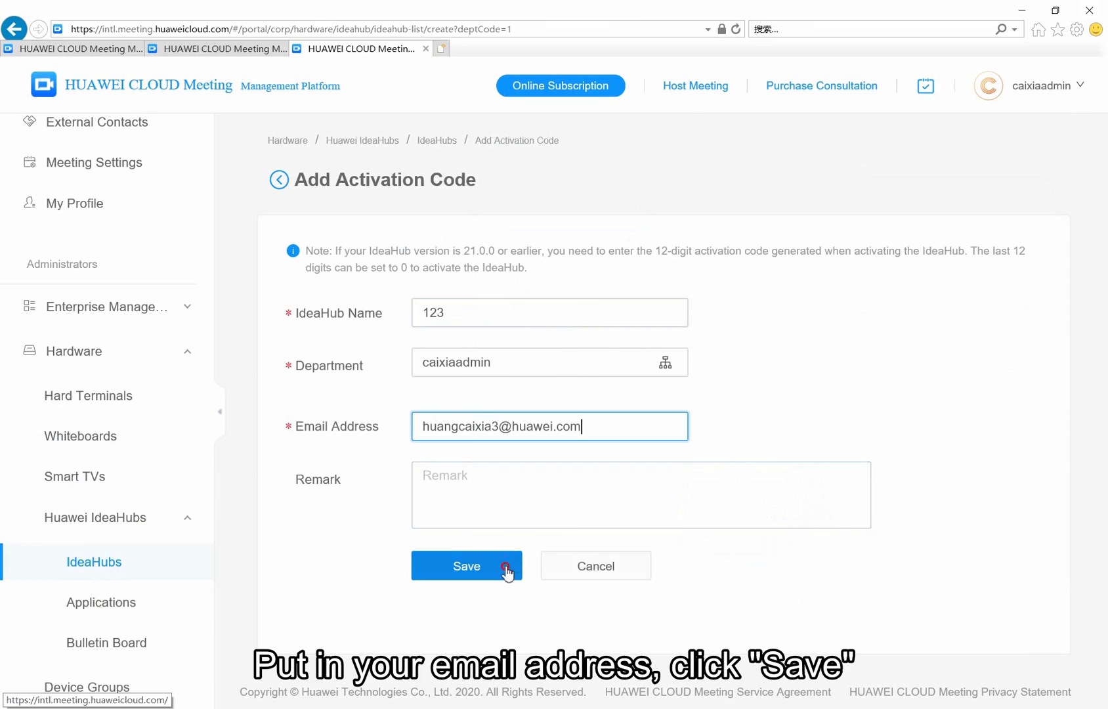
left_click(466, 567)
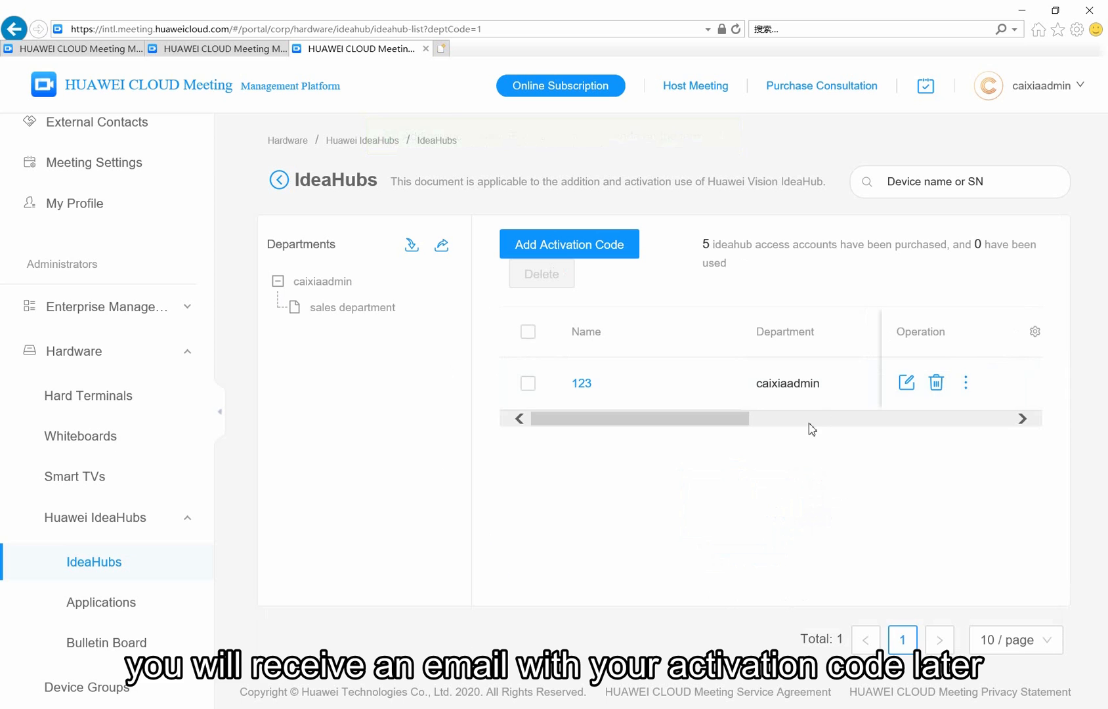
mouse_move(768, 427)
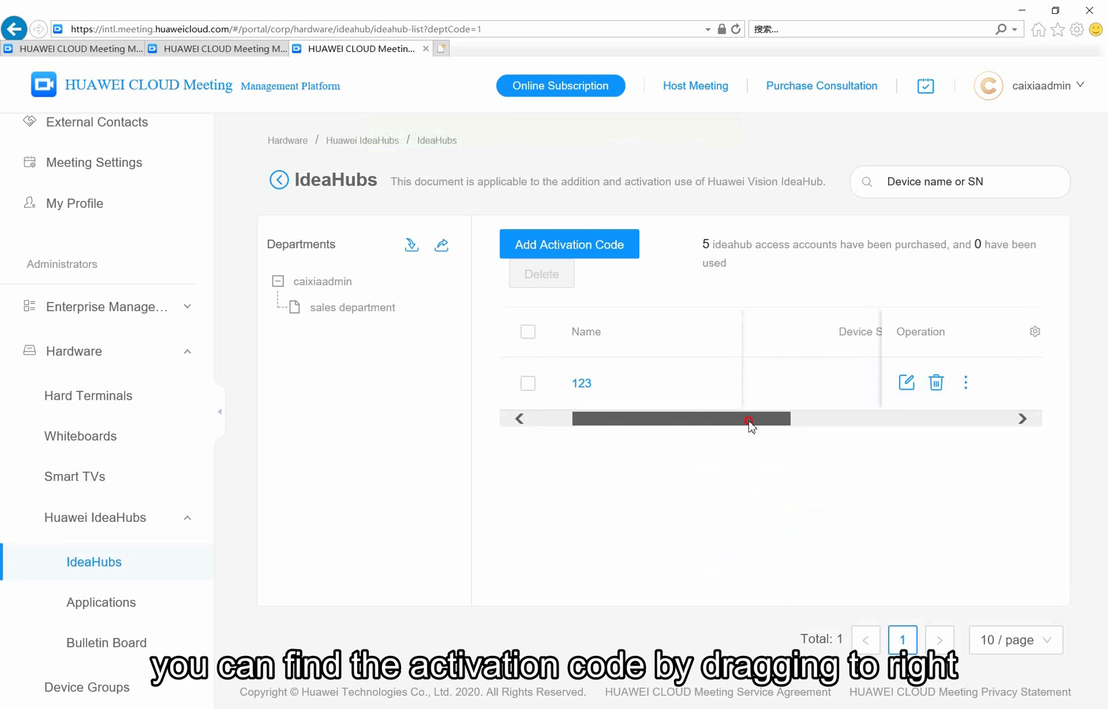
Step: Unmask the activation code shown for IdeaHub 123 in the Activation Codes column
left_click_drag(752, 417, 839, 417)
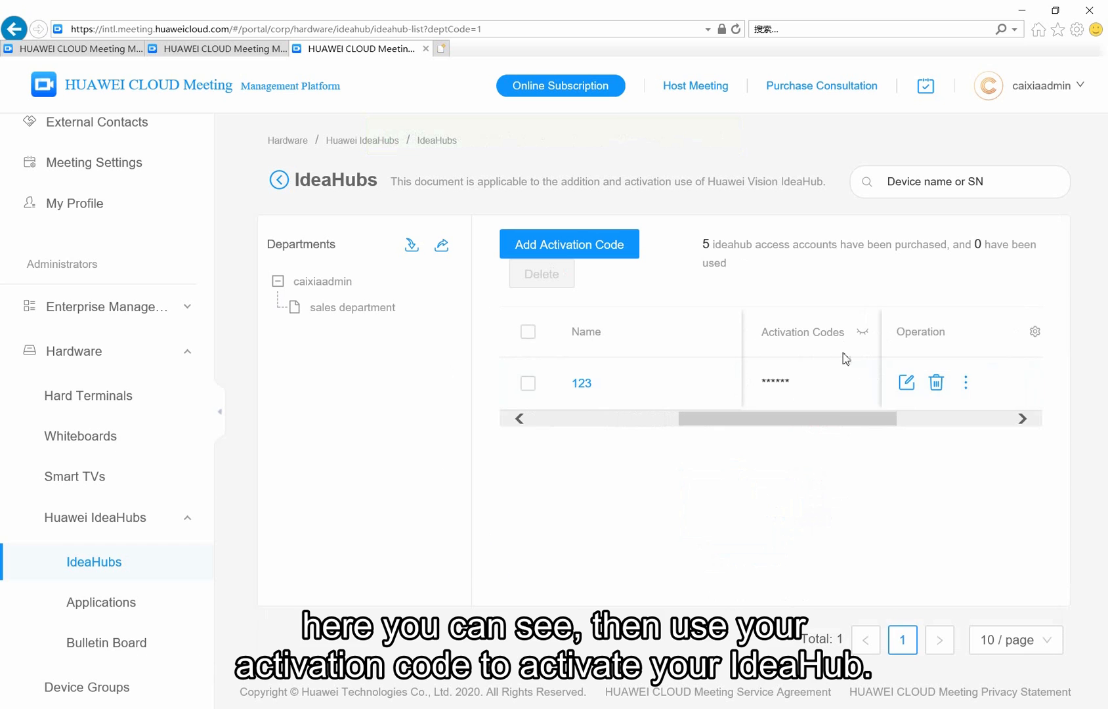
left_click(863, 332)
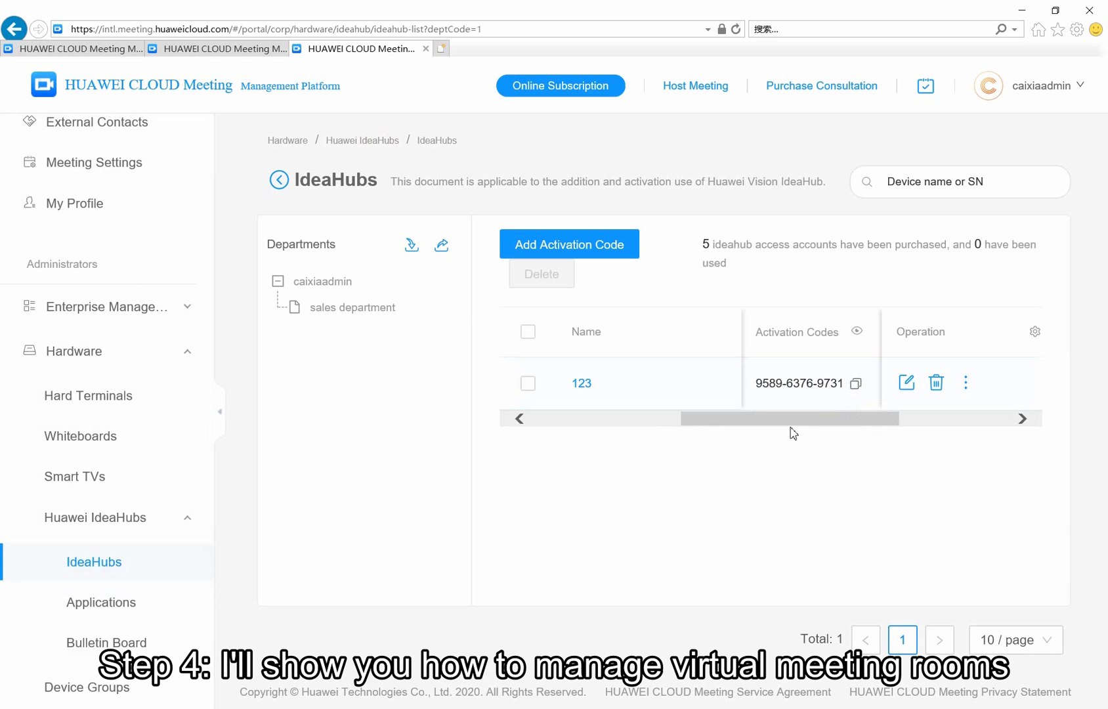
mouse_move(777, 437)
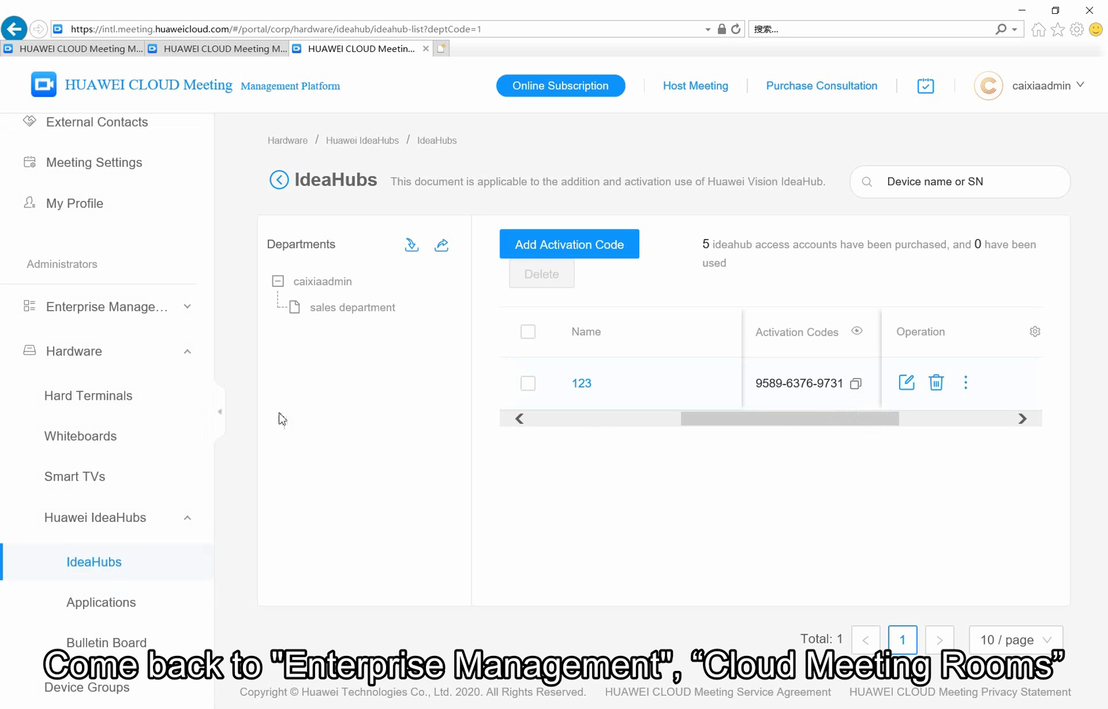
Step: Go to Enterprise Management > Cloud Meeting Rooms and select room 671404354
left_click(107, 455)
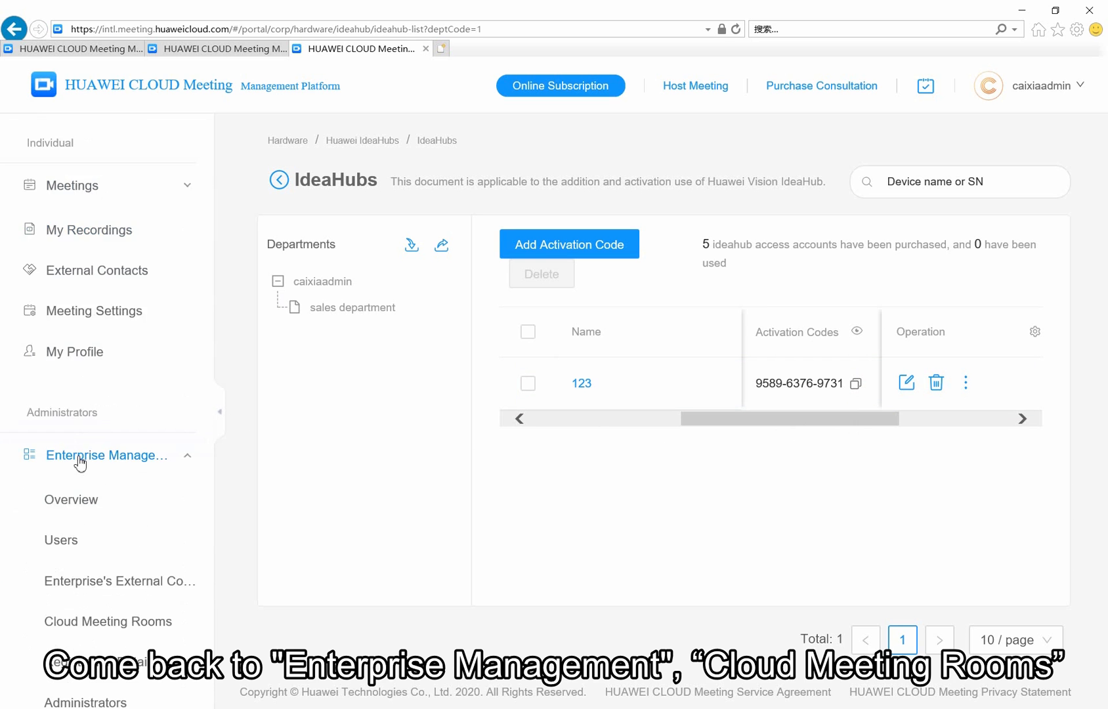
scroll("down", 3)
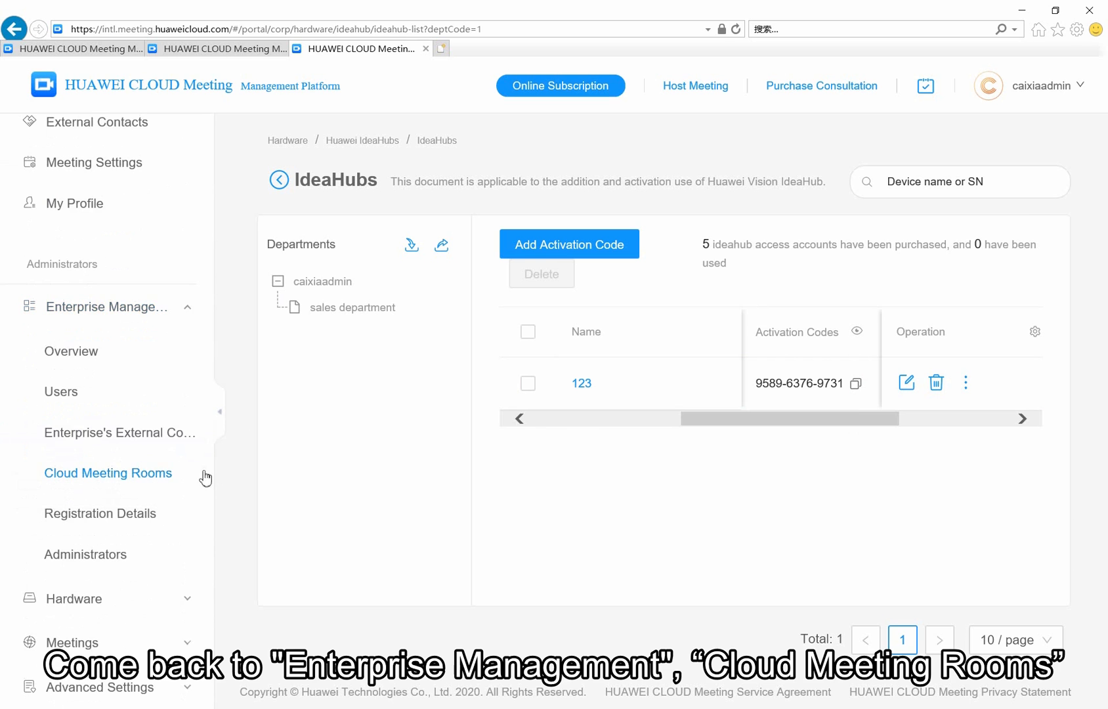
left_click(107, 473)
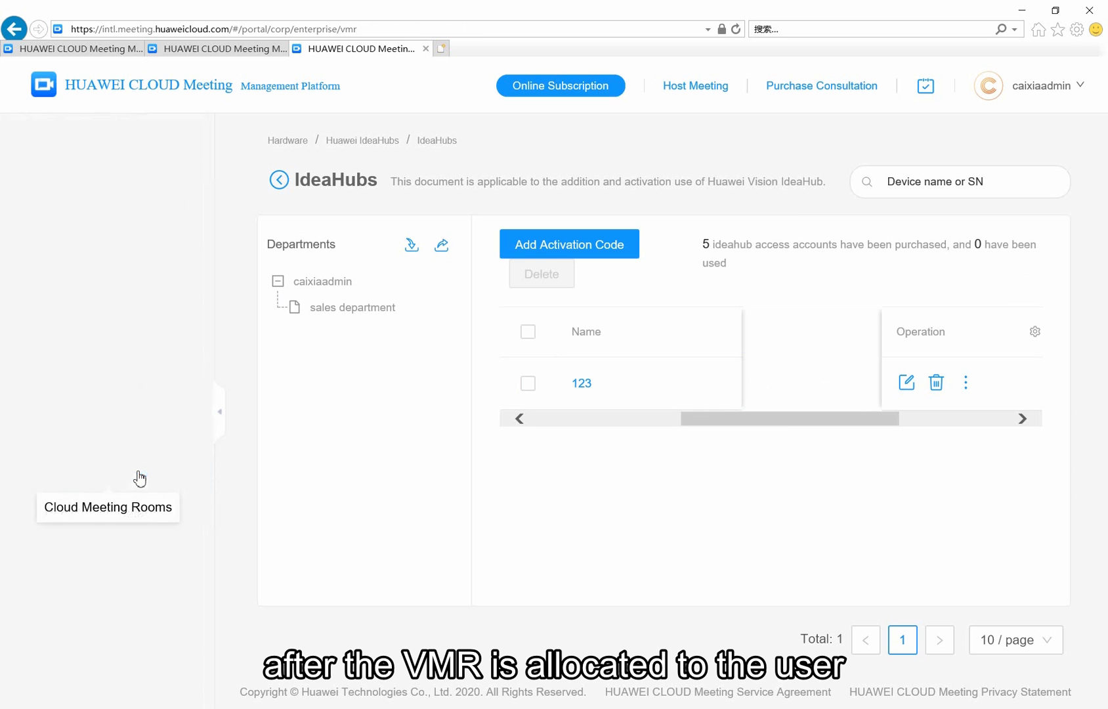
left_click(107, 472)
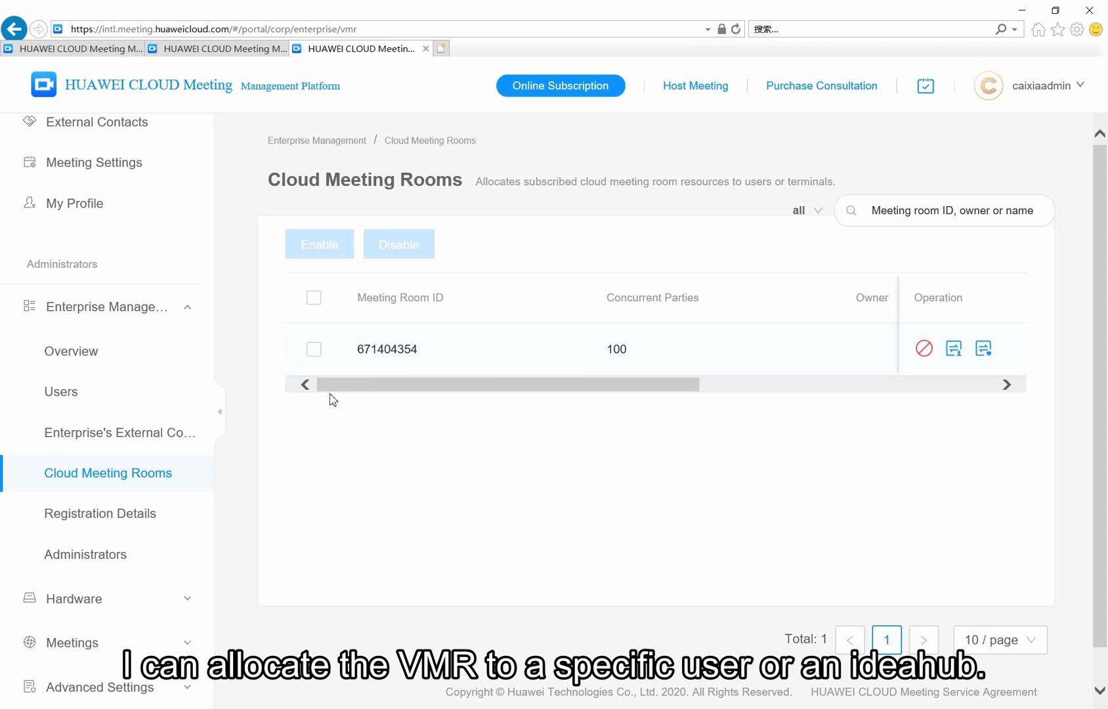
mouse_move(319, 376)
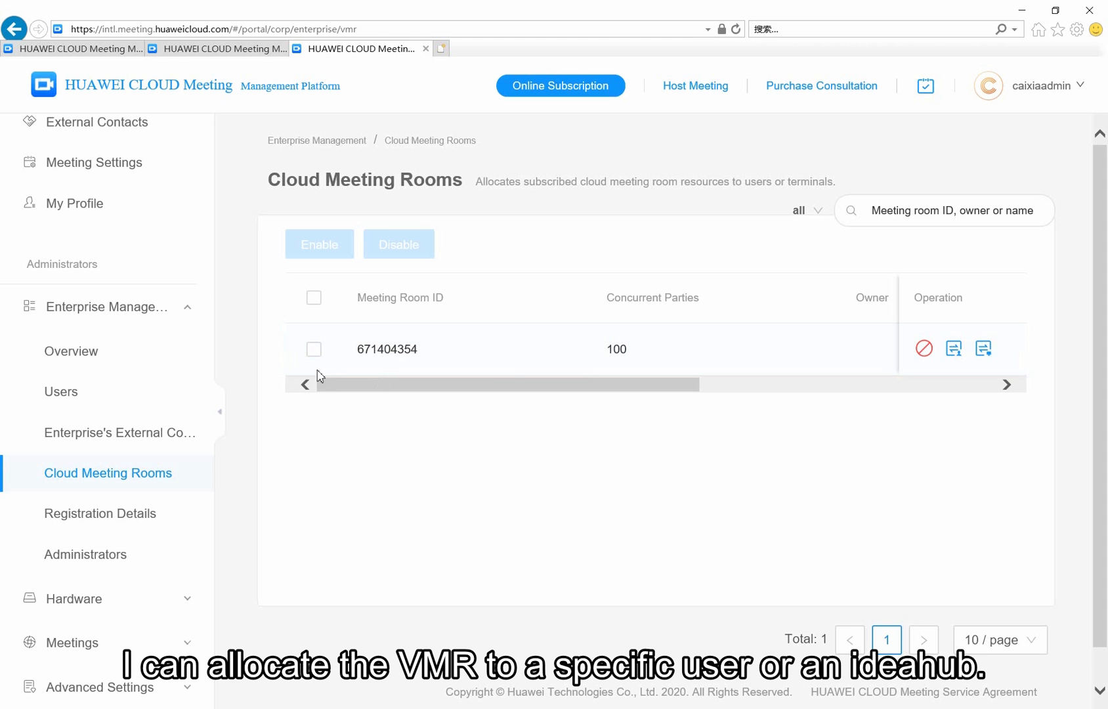
left_click(313, 350)
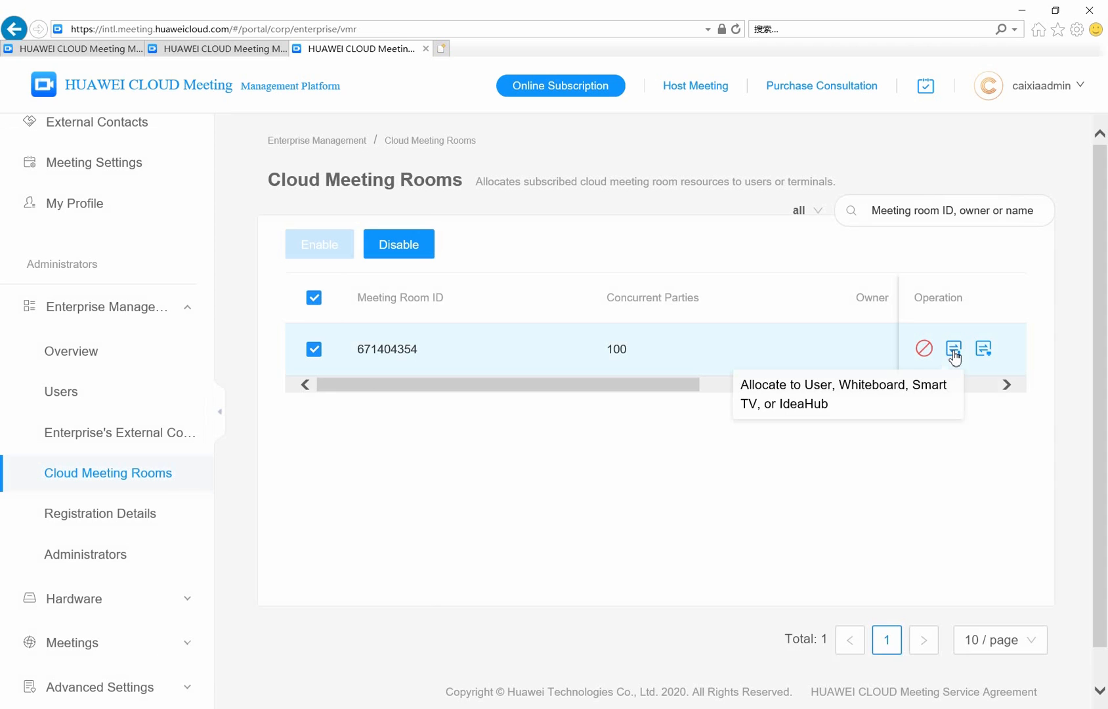
Step: Allocate meeting room 671404354 to David as its owner
left_click(953, 348)
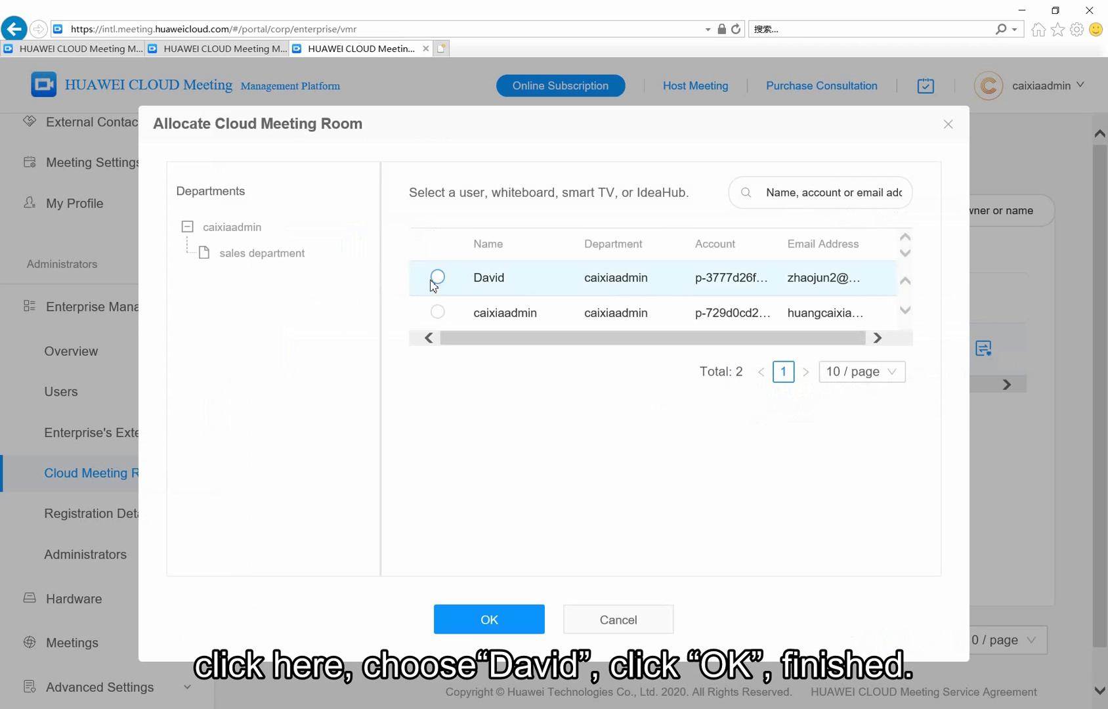
left_click(437, 277)
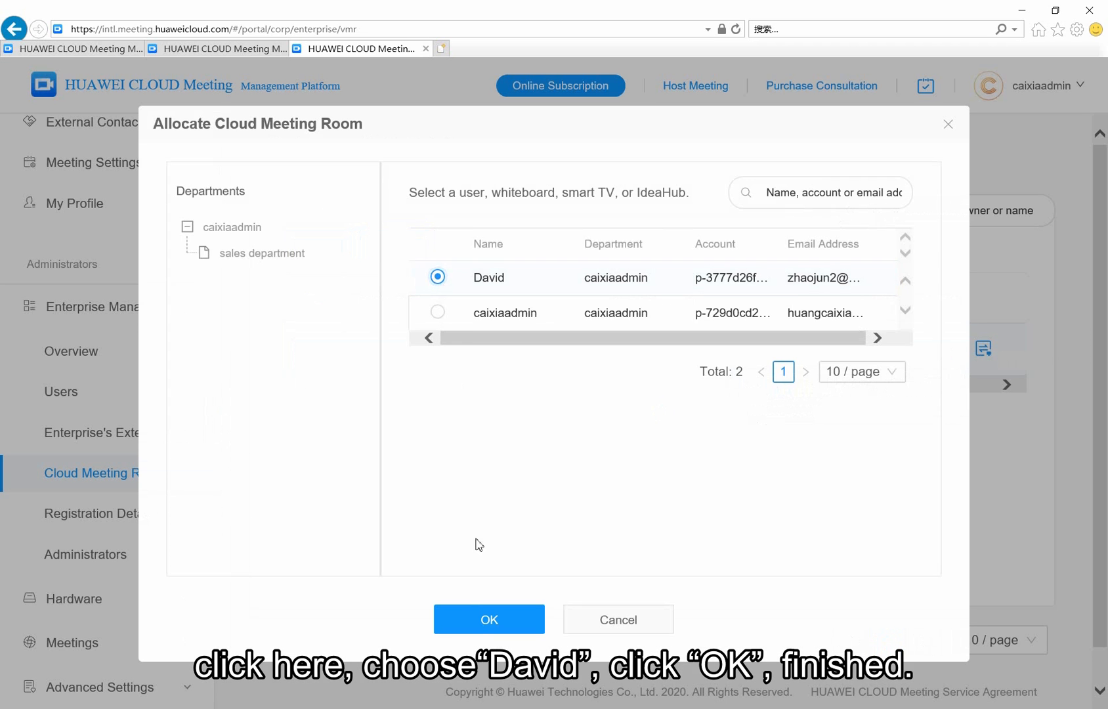
left_click(488, 620)
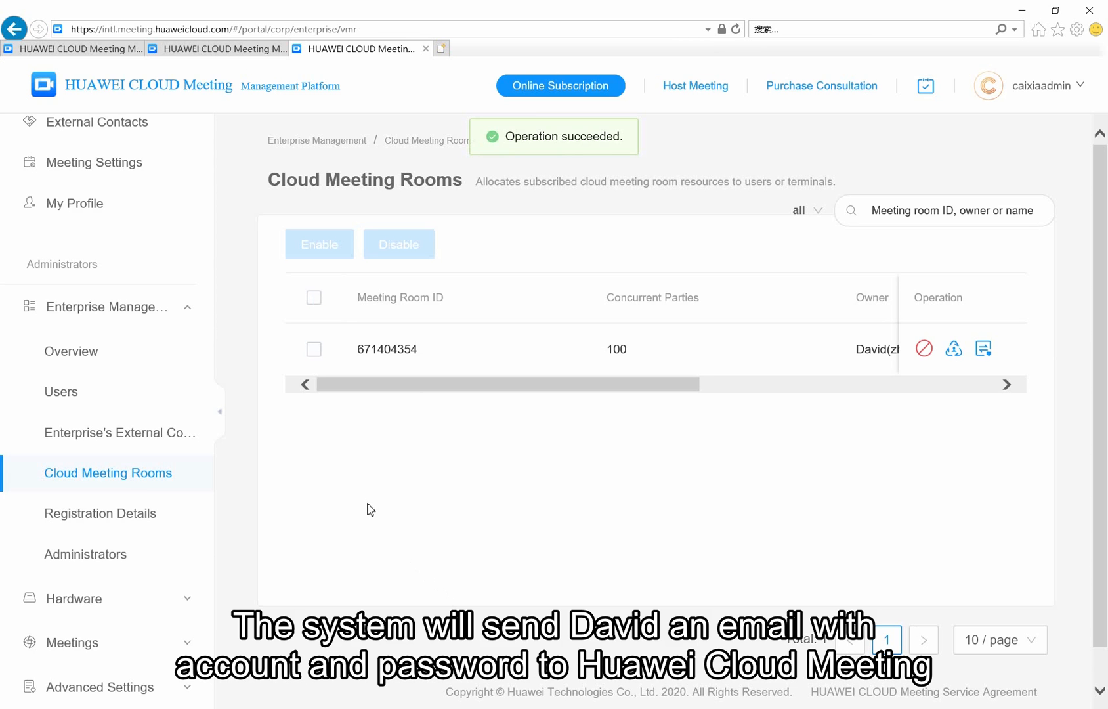
mouse_move(810, 363)
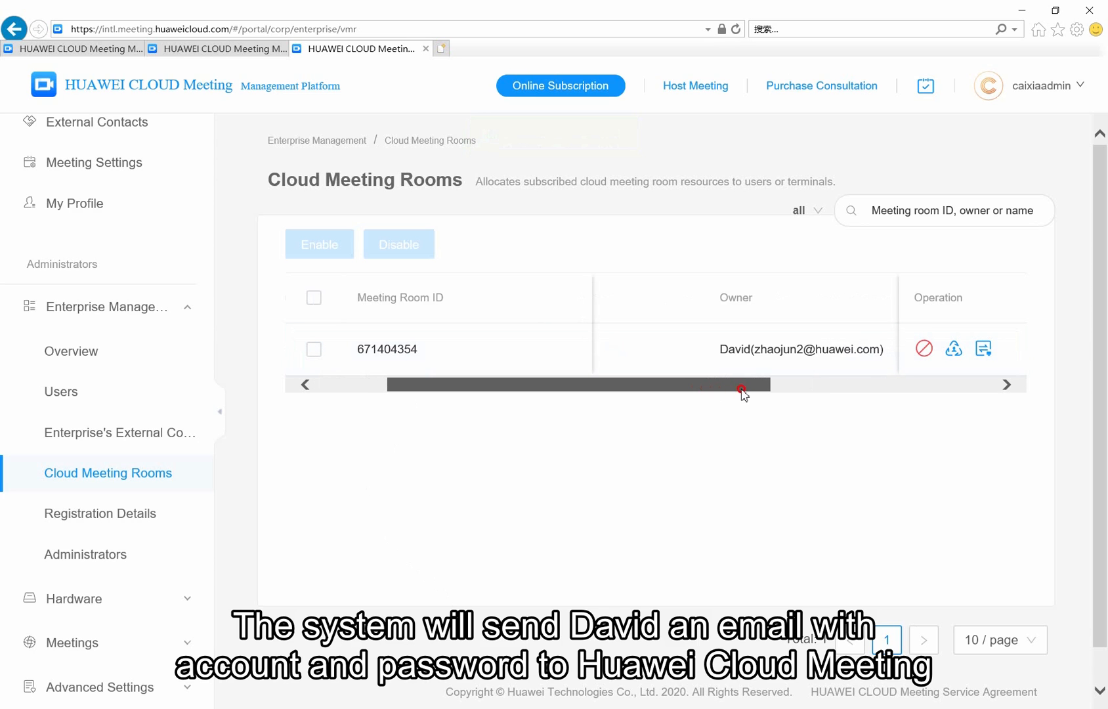
left_click_drag(742, 383, 675, 386)
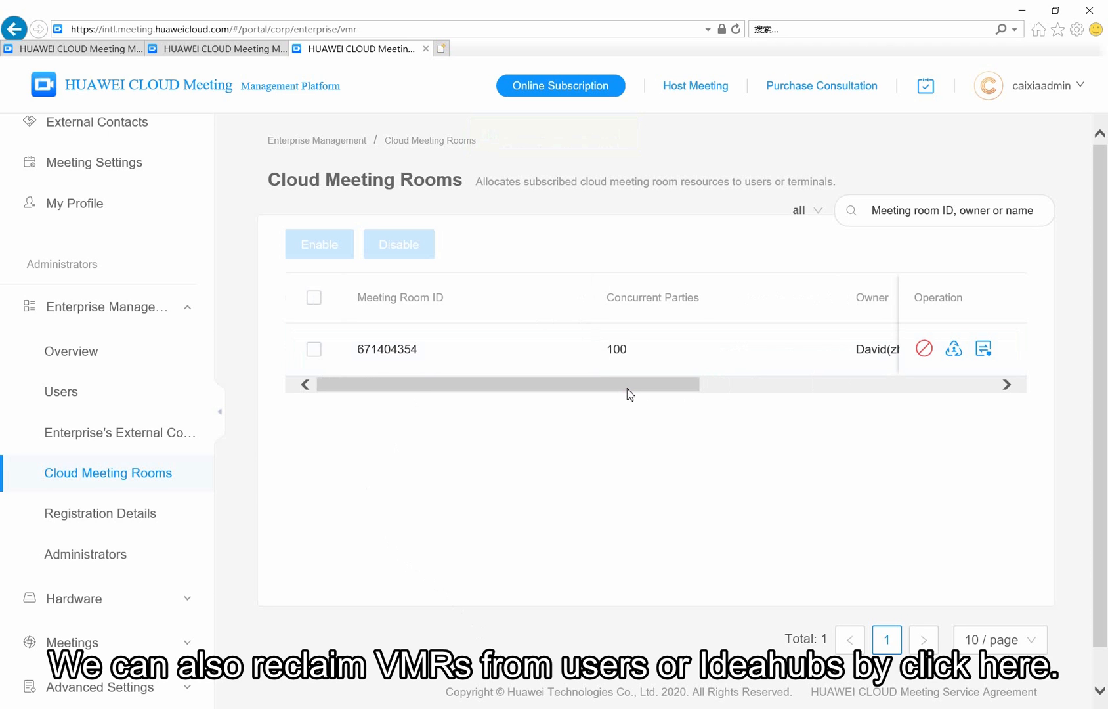
mouse_move(457, 502)
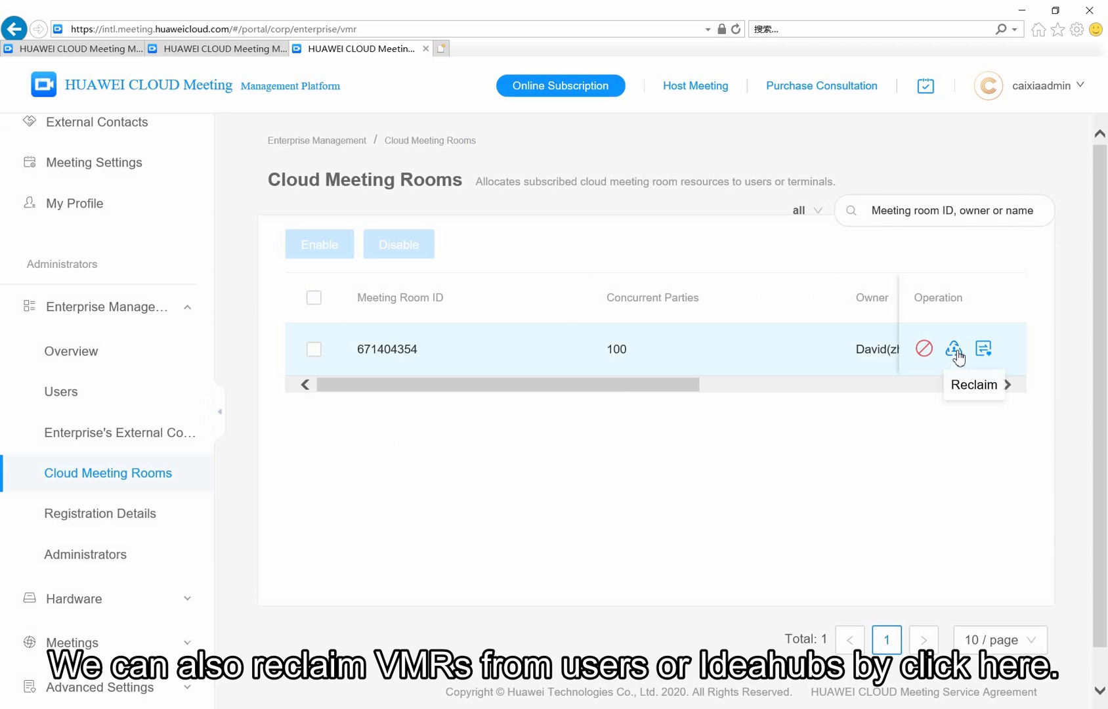
Step: Reclaim meeting room 671404354 from David and confirm, leaving it without an owner
left_click(953, 348)
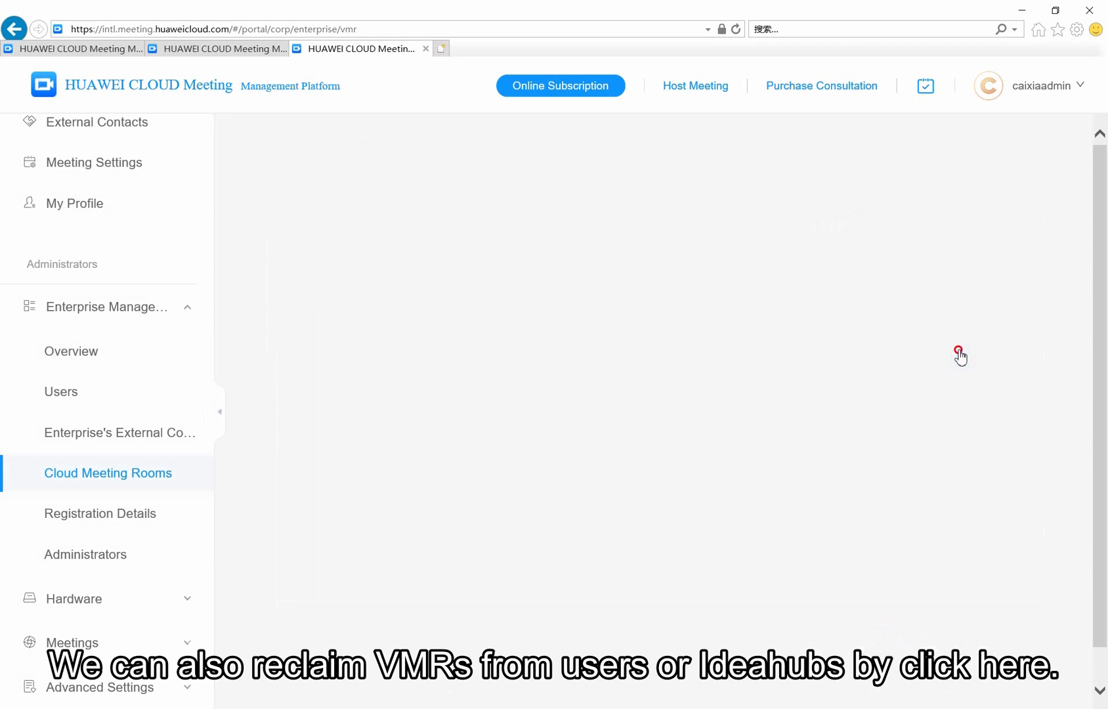
left_click(955, 347)
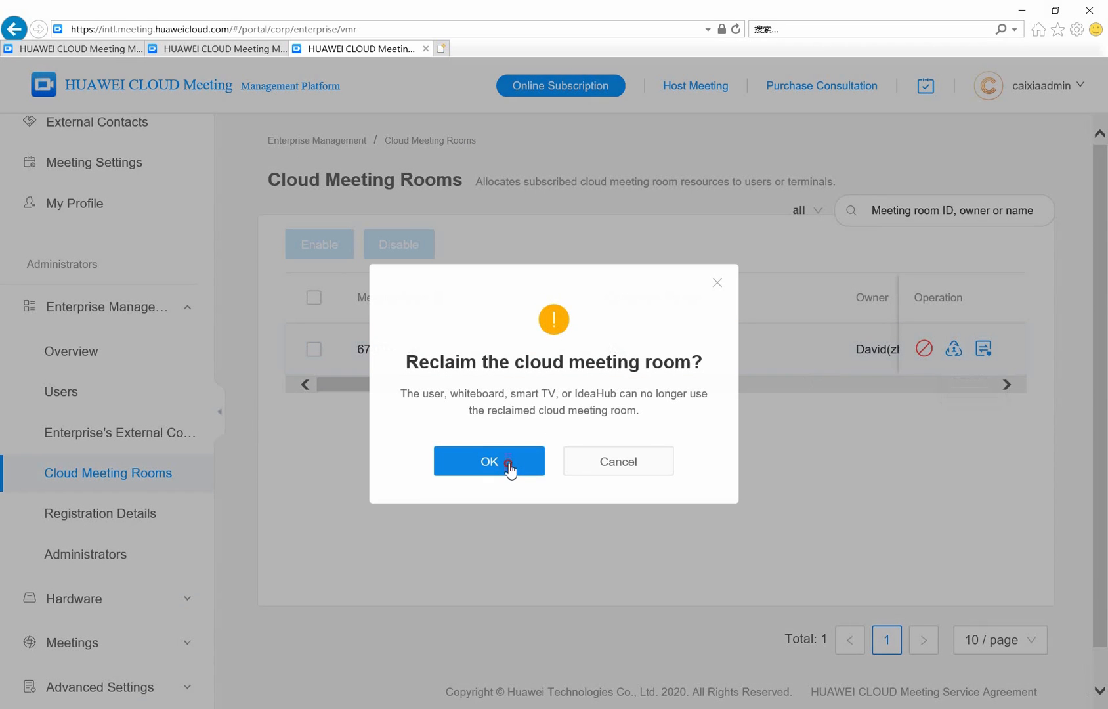
left_click(489, 461)
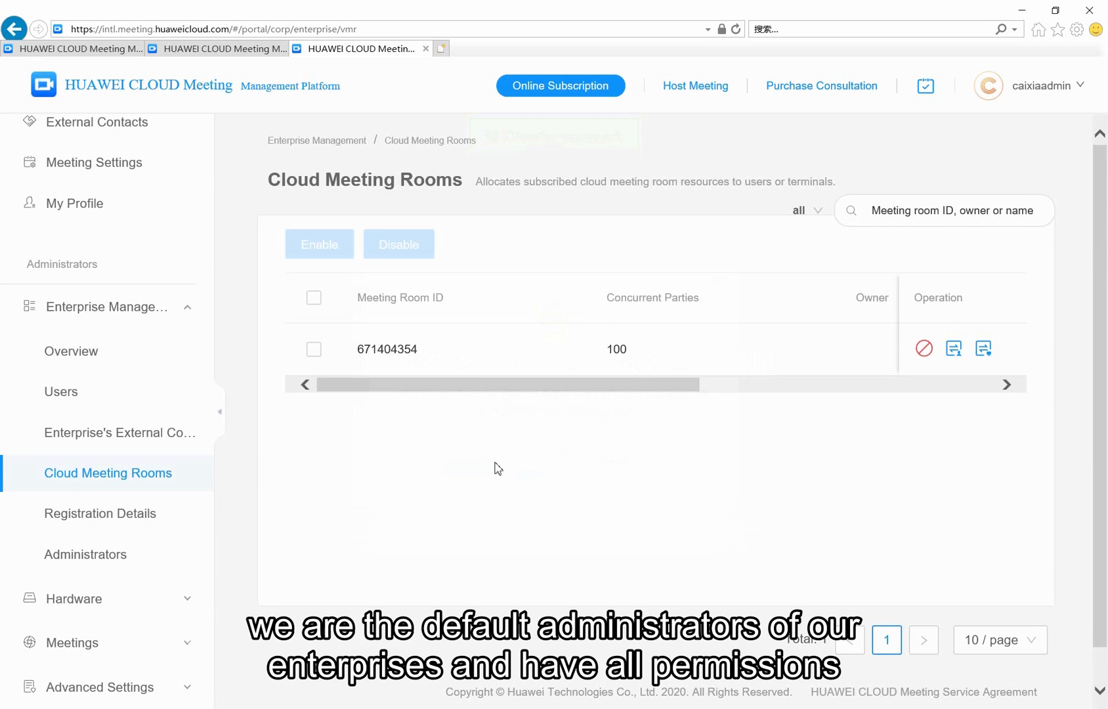
mouse_move(288, 581)
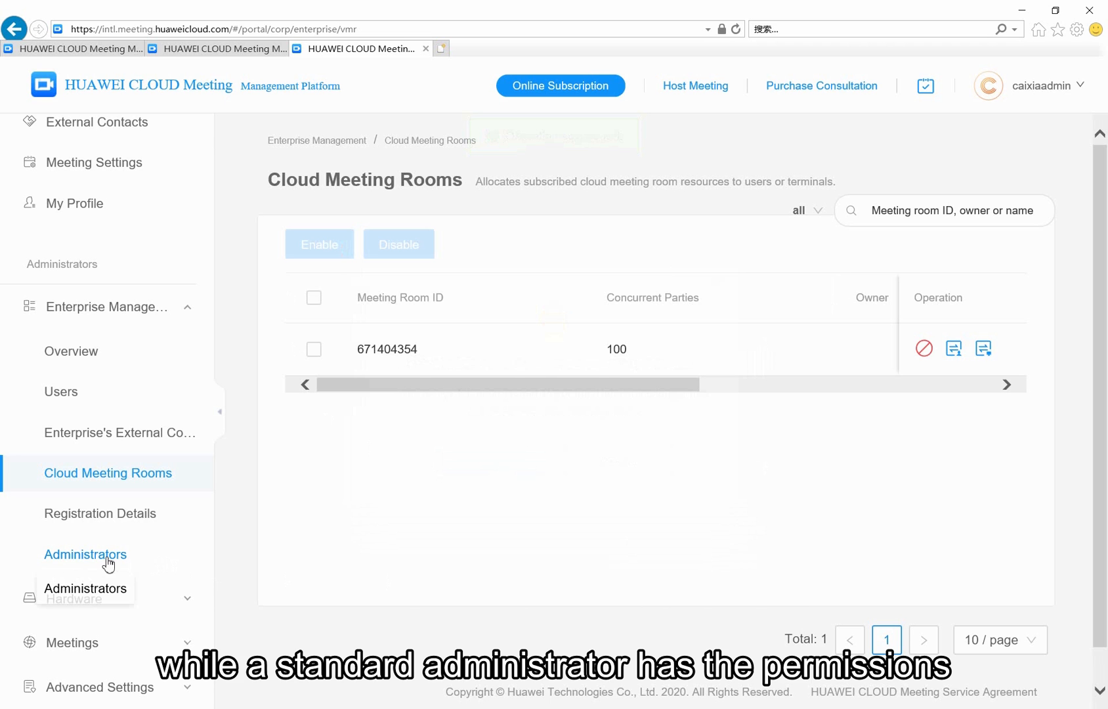
mouse_move(425, 513)
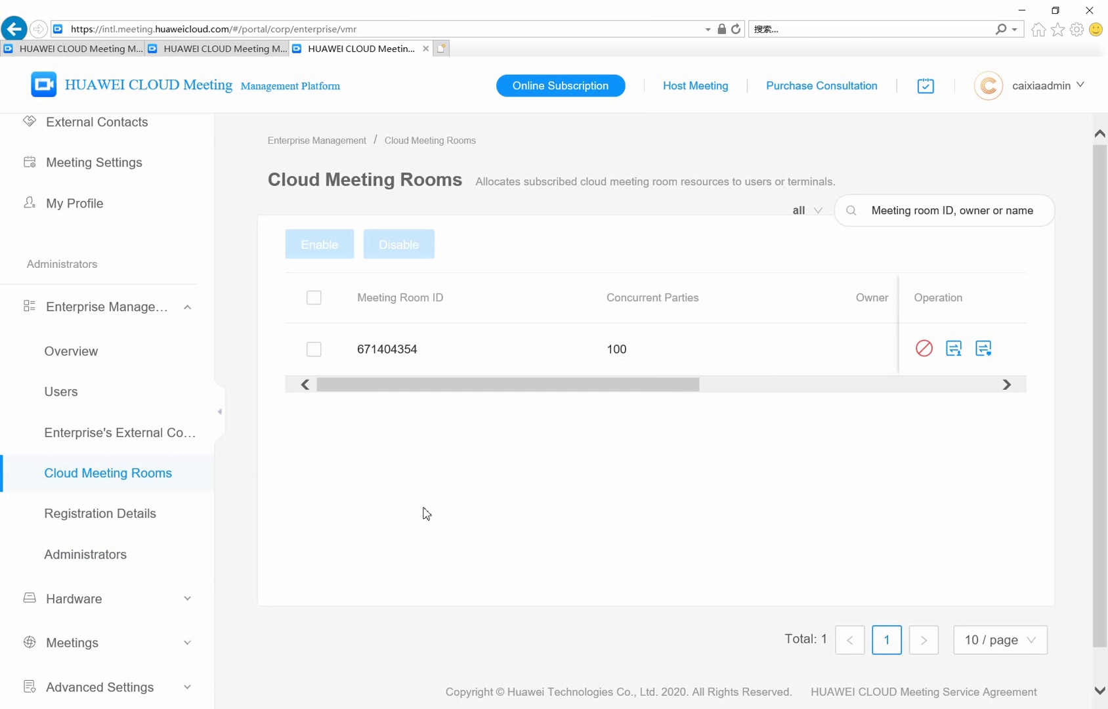
Step: Go to the enterprise Administrators list and bring up the empty Add Administrator dialog
left_click(85, 555)
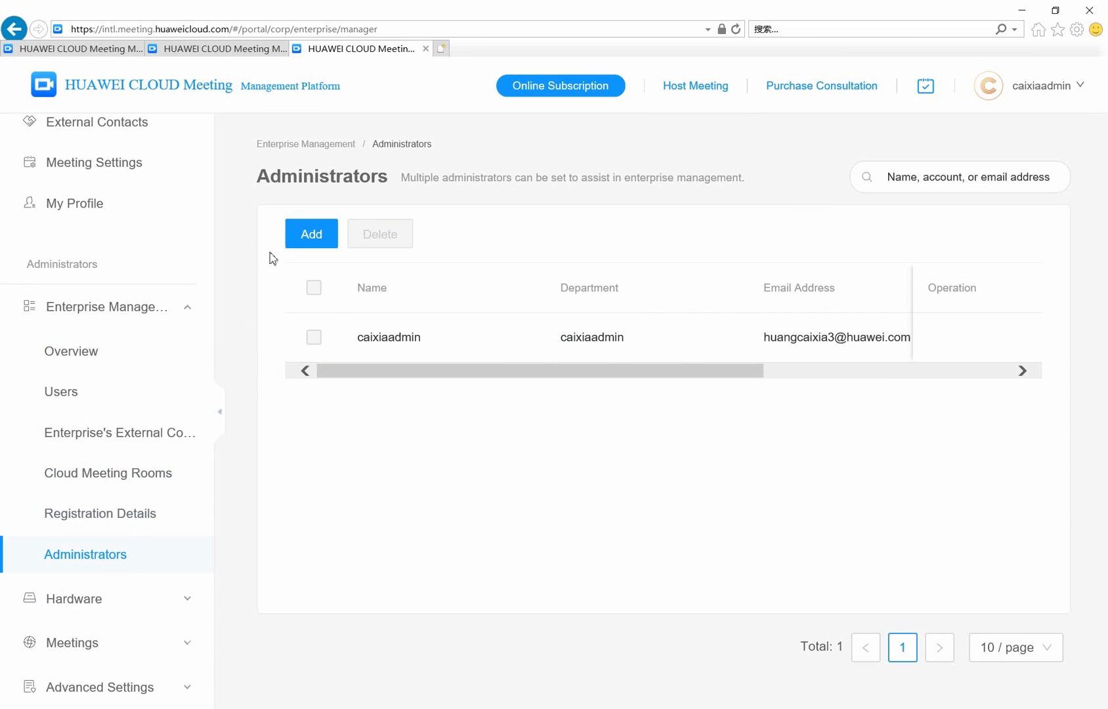
left_click(311, 234)
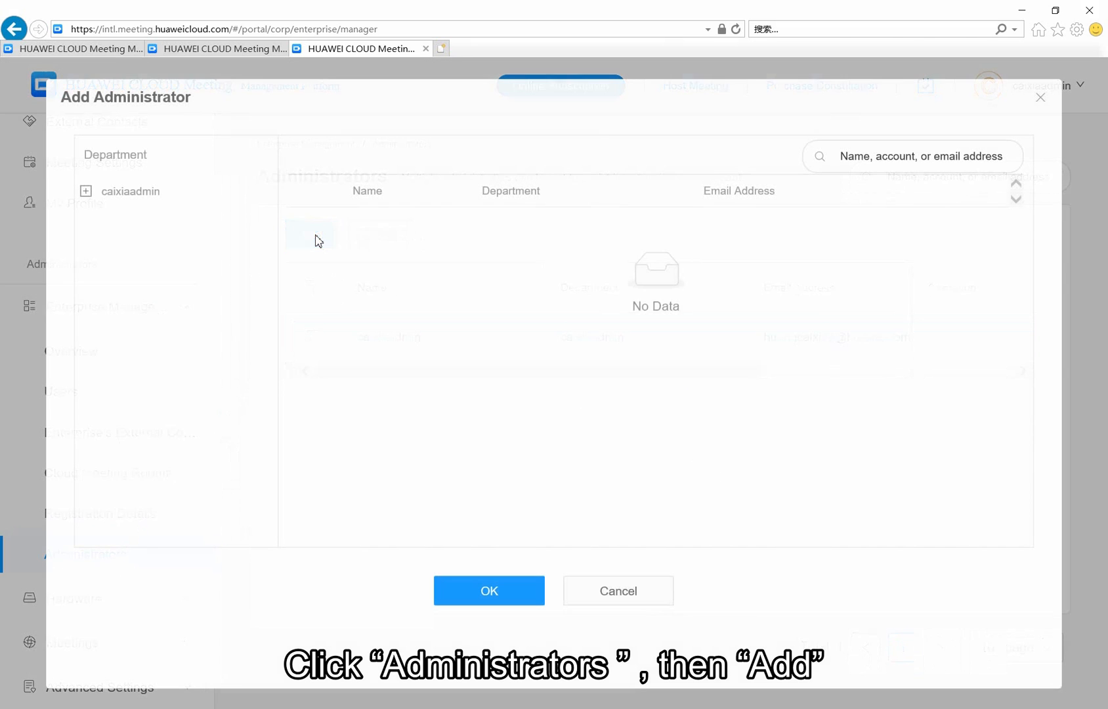